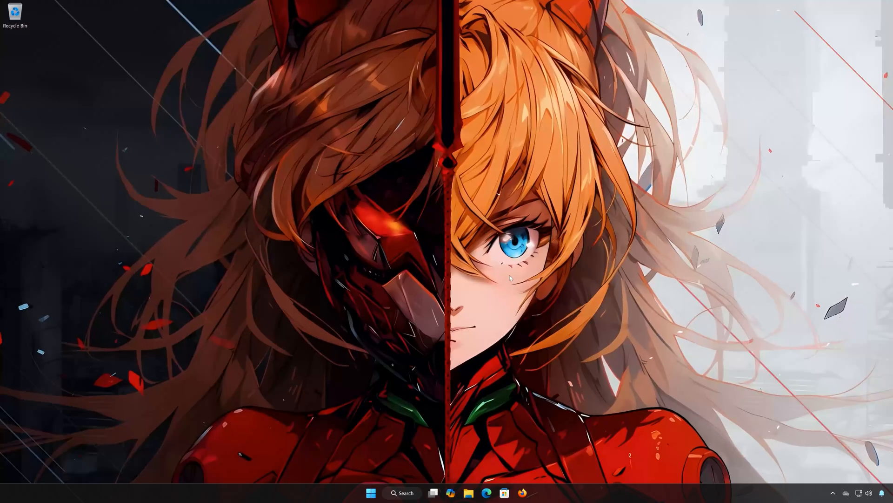
- Run the Windows Update troubleshooter from Settings > System > Troubleshoot > Other troubleshooters
click(371, 492)
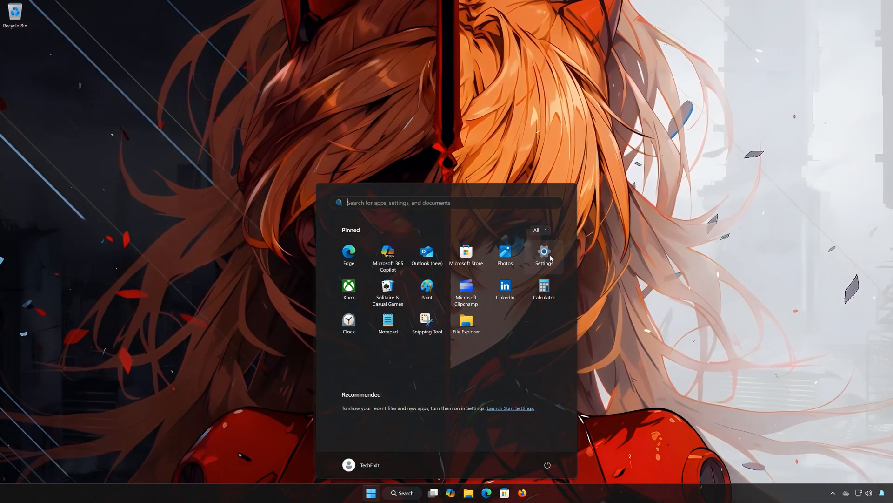
click(543, 252)
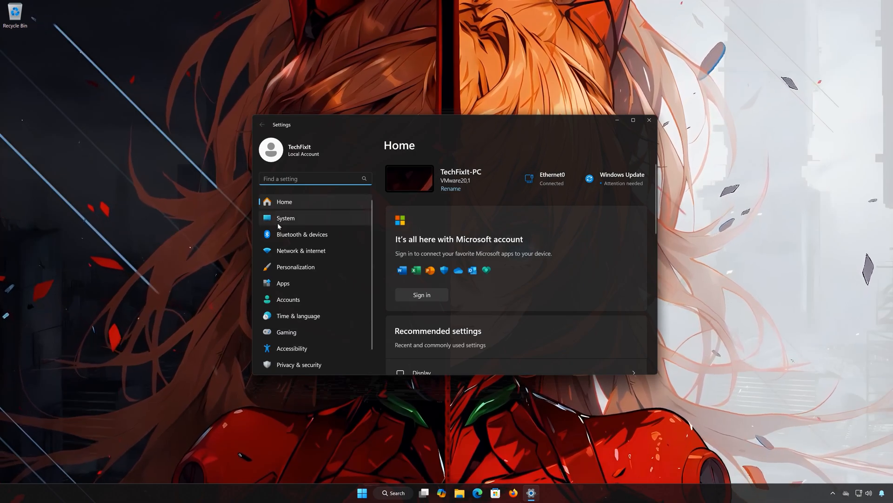
click(285, 218)
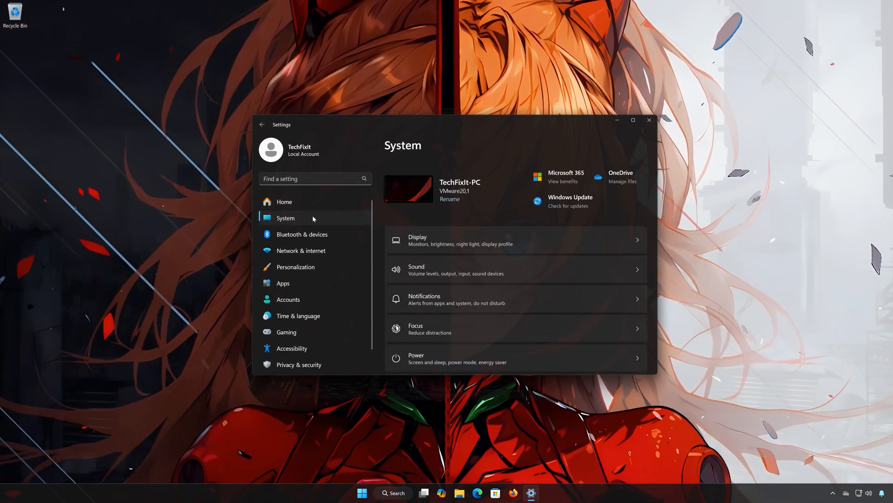
scroll(down, 3)
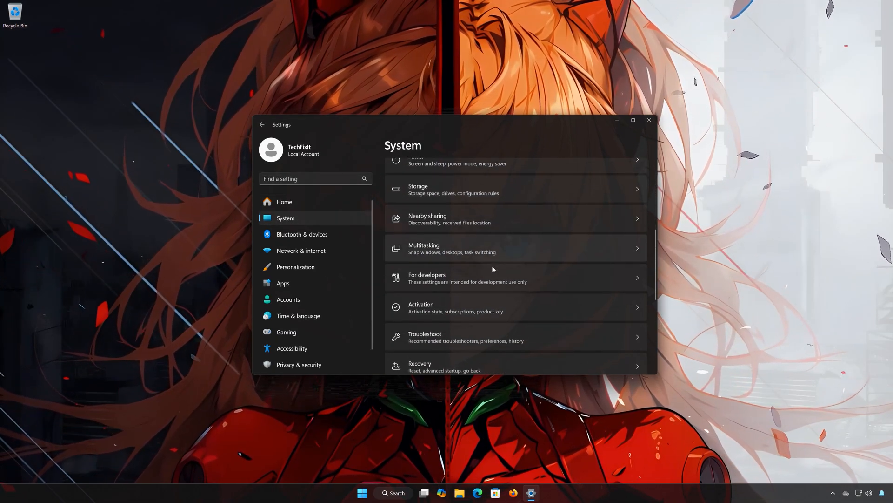
scroll(down, 3)
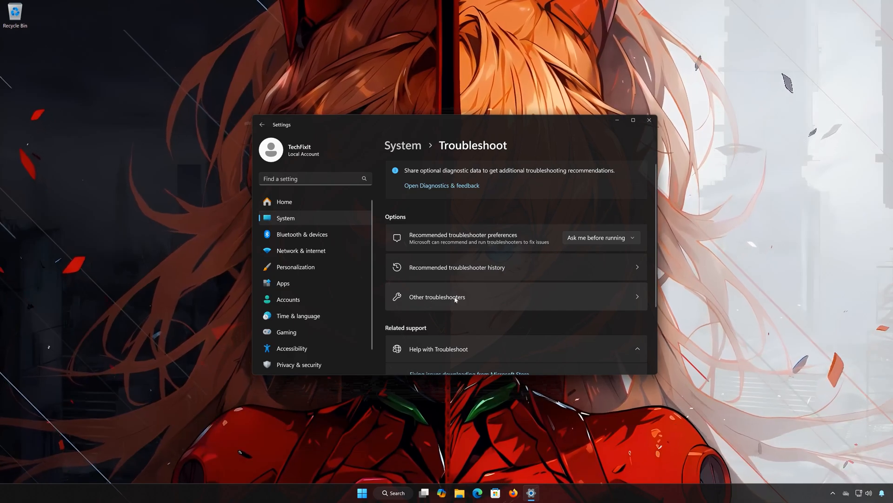
click(436, 297)
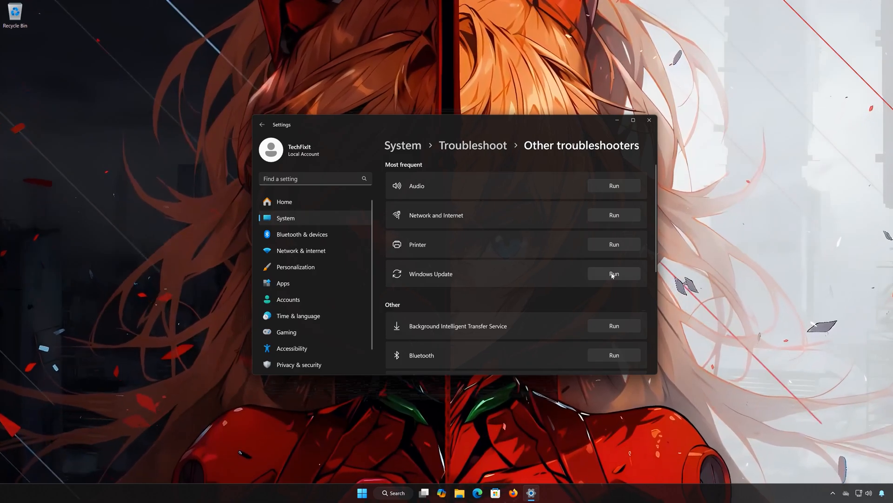
click(614, 274)
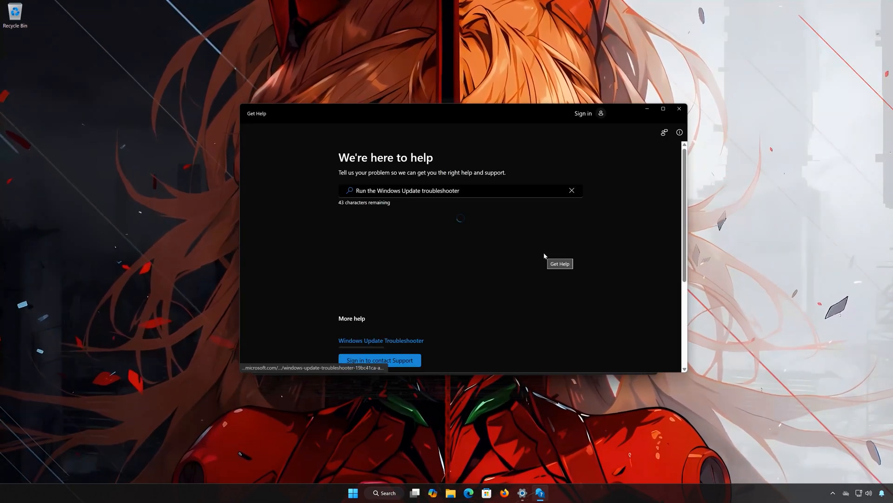
- Tell Get Help updates can't be downloaded or installed, approve the diagnostic, and close it
click(559, 263)
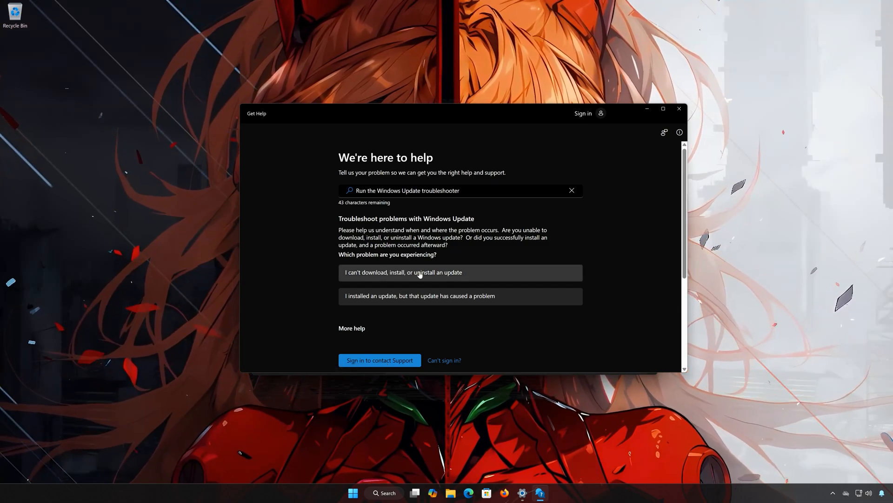
mouse_move(412, 299)
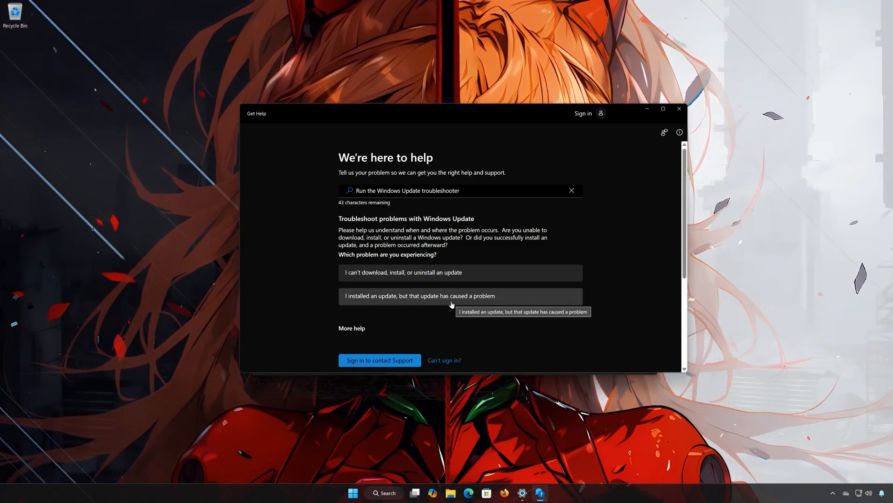
mouse_move(373, 272)
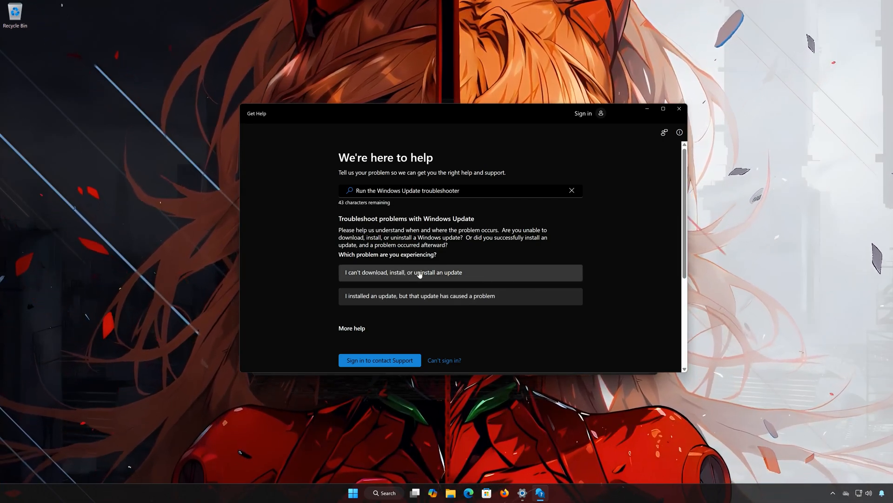
click(460, 272)
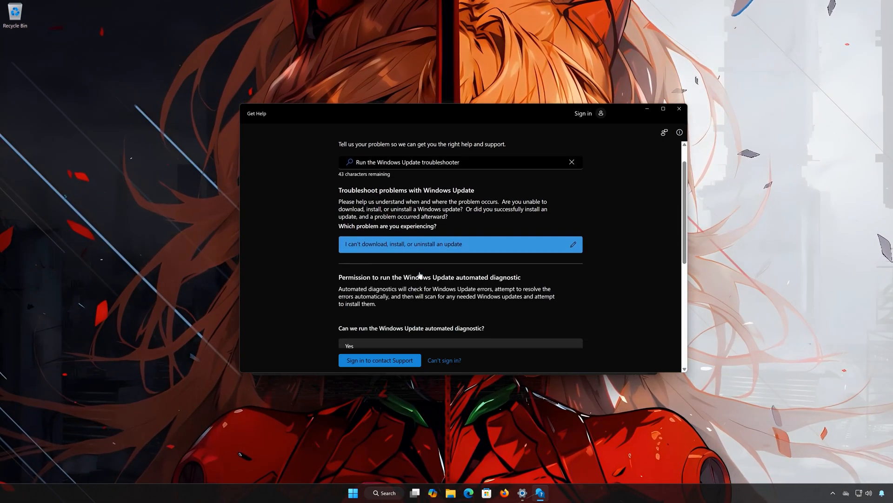
scroll(down, 3)
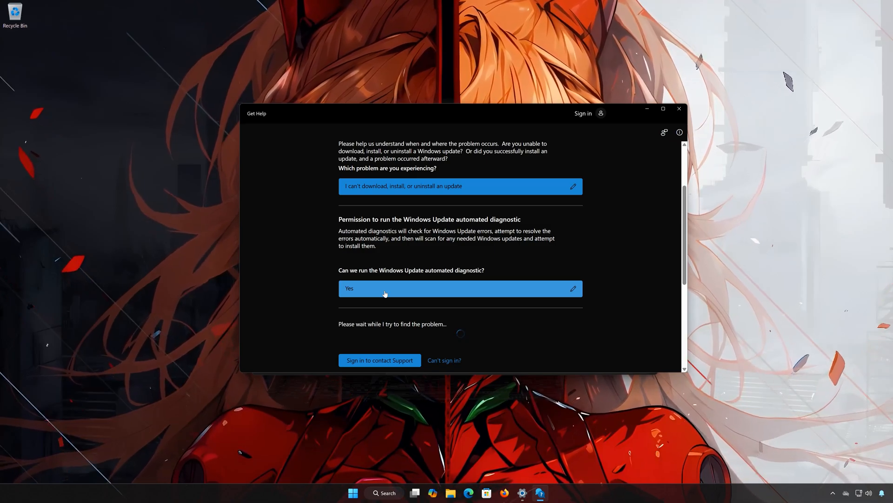
click(678, 109)
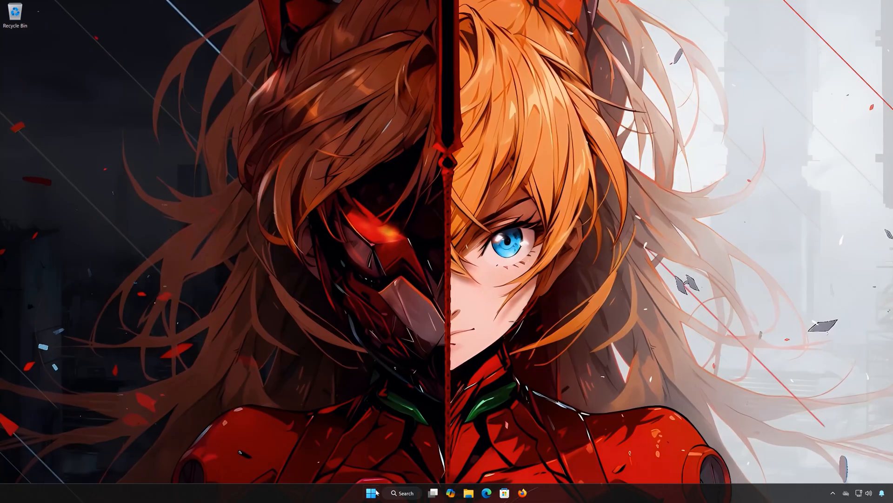
- Run the Background Intelligent Transfer Service troubleshooter from Settings' Other troubleshooters list
click(371, 492)
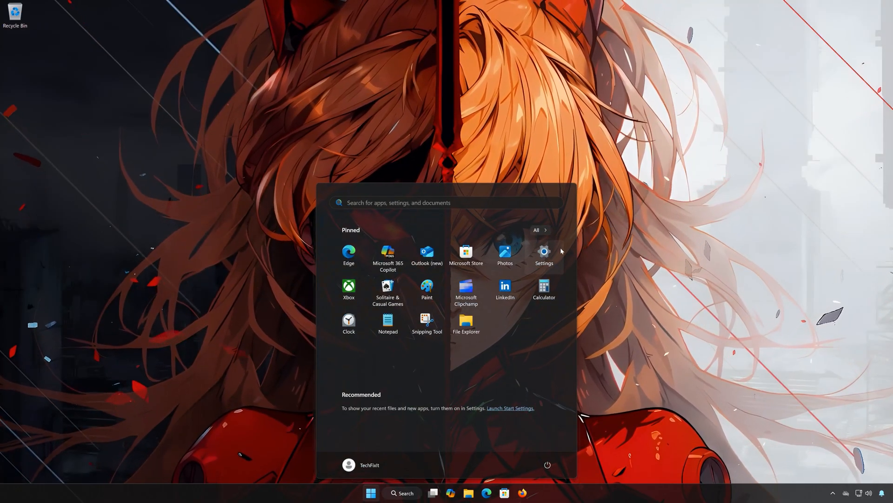
click(544, 252)
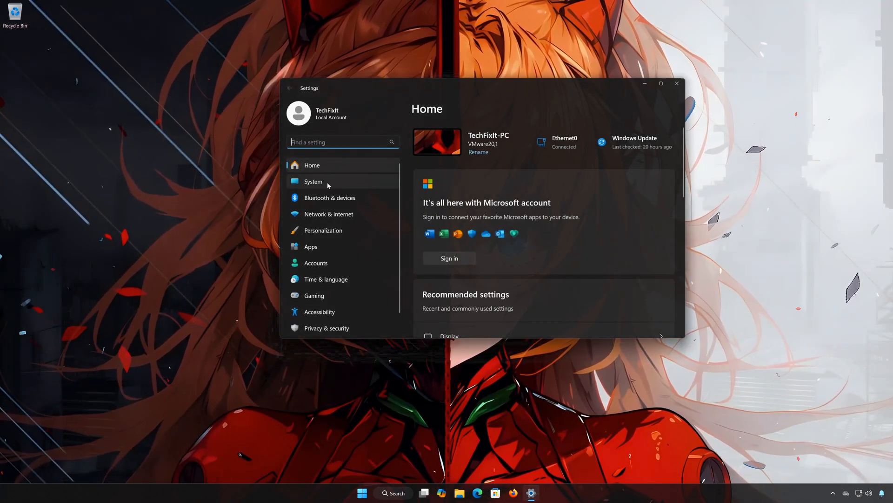
click(313, 181)
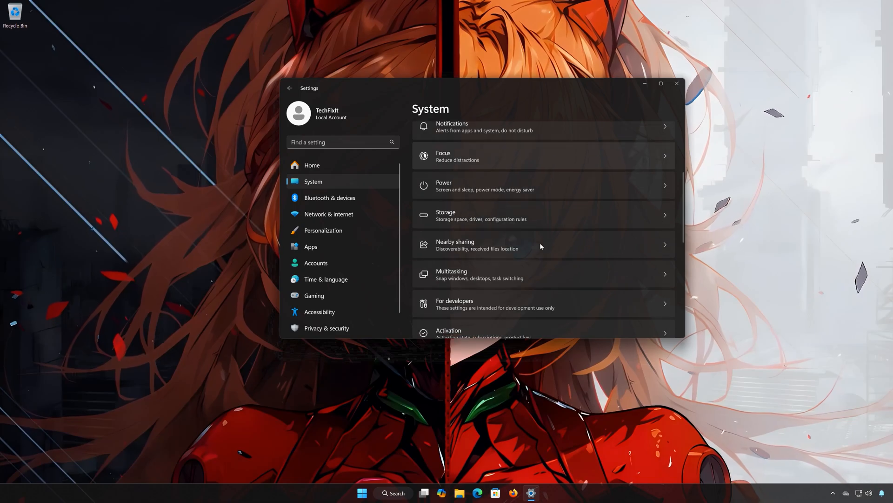
scroll(down, 3)
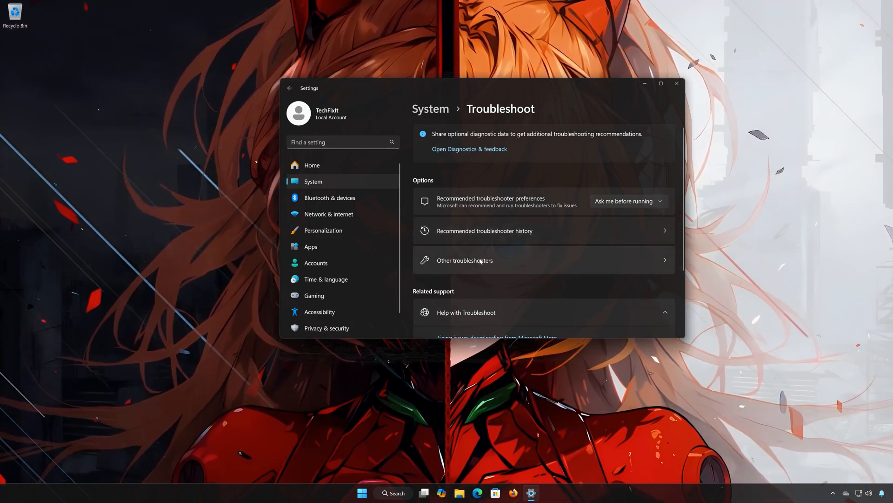
click(465, 261)
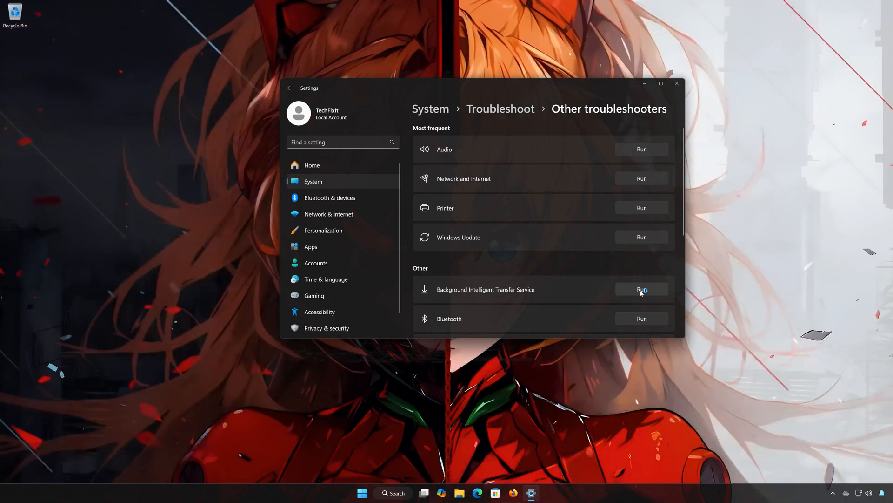
click(641, 289)
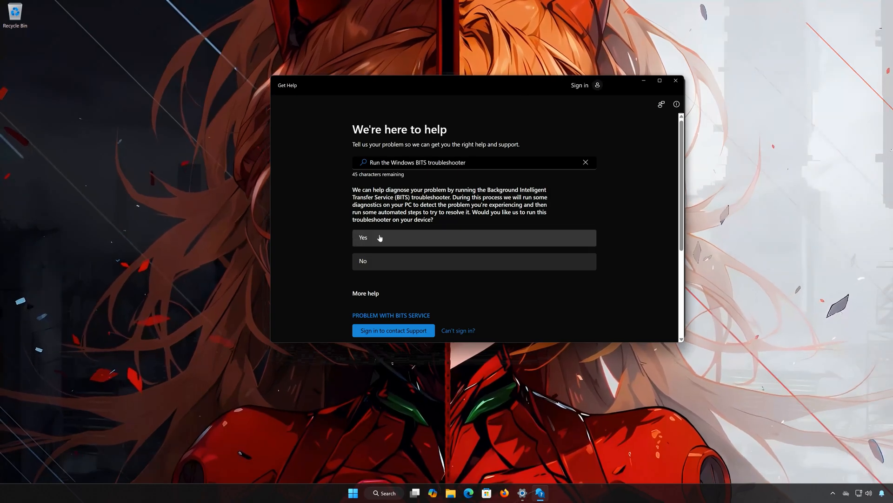
mouse_move(399, 240)
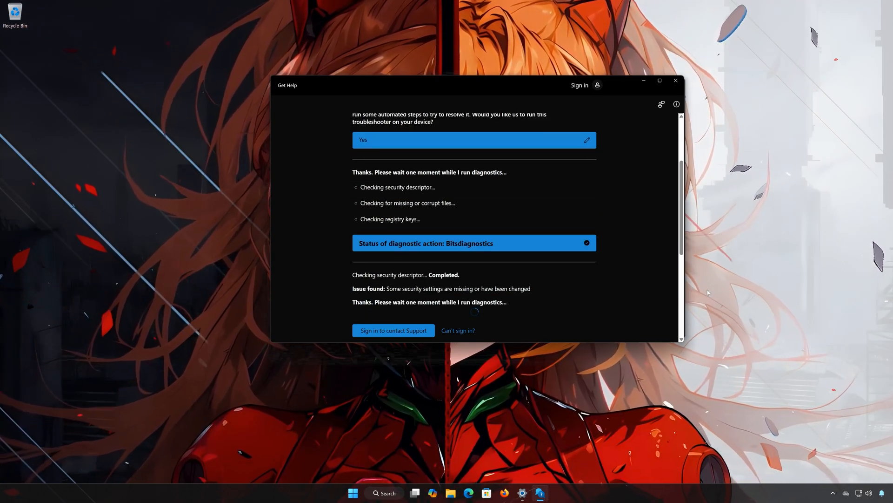
- Confirm the BITS diagnostic solved the problem, then close Get Help
scroll(down, 3)
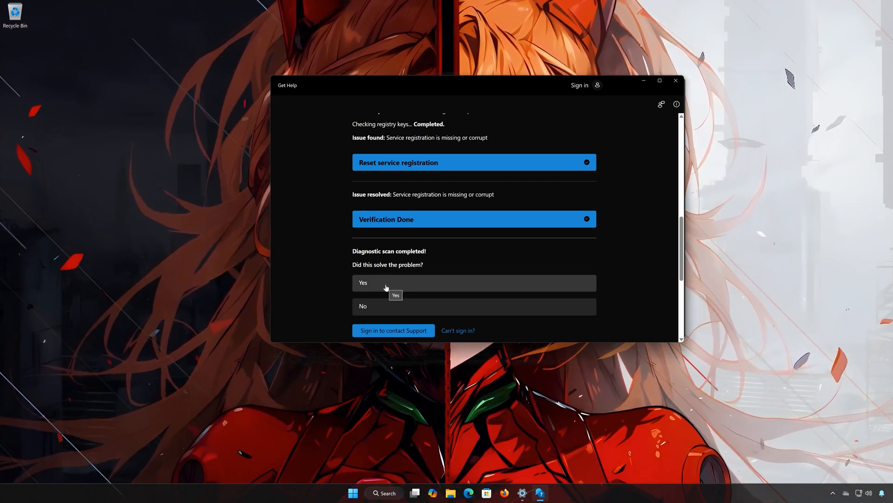
click(362, 282)
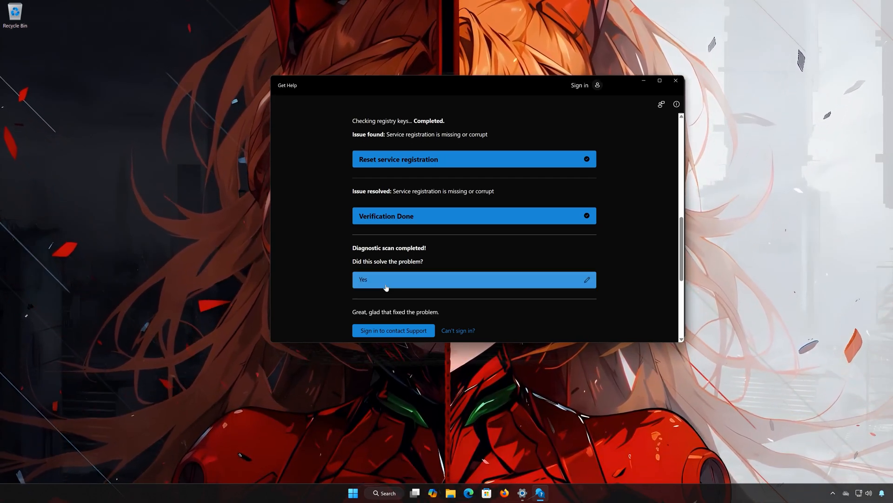
scroll(down, 3)
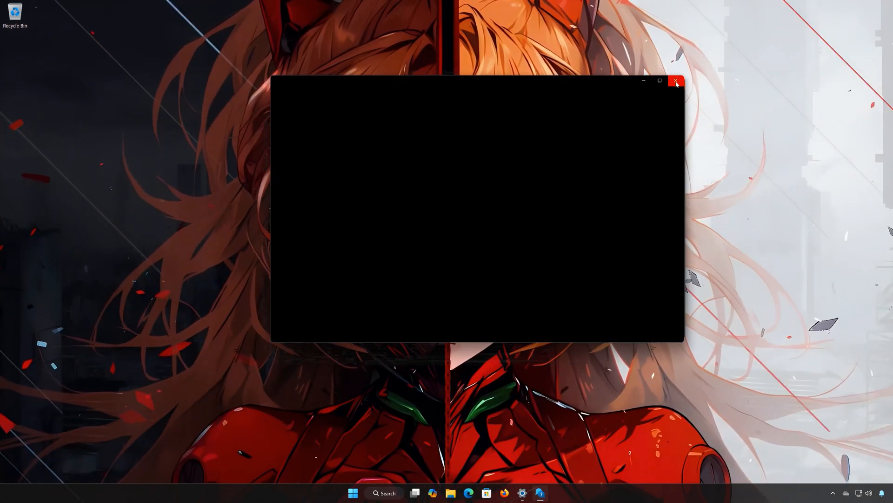
click(676, 81)
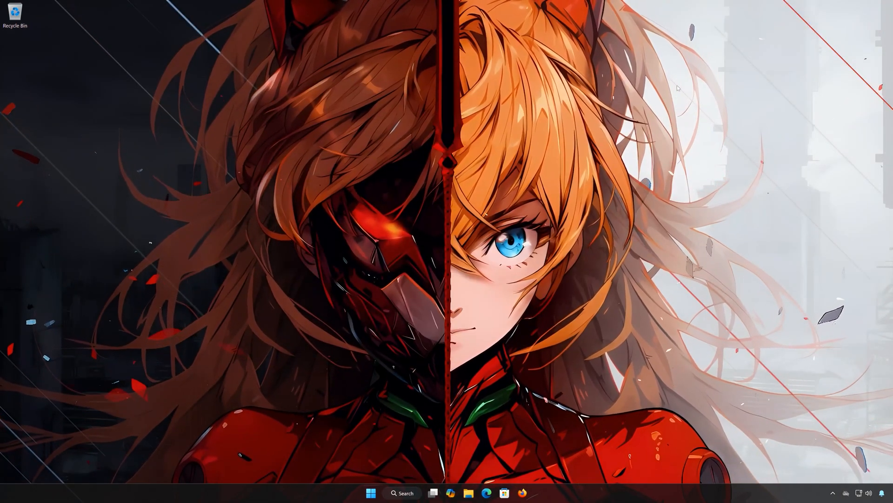
- Search cmd in Start and launch Command Prompt as administrator, approving the UAC prompt
click(371, 493)
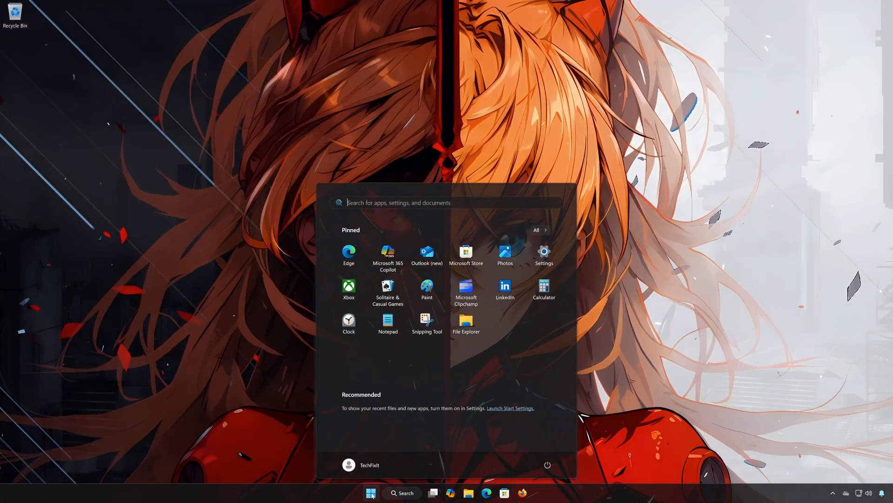
text(cmd)
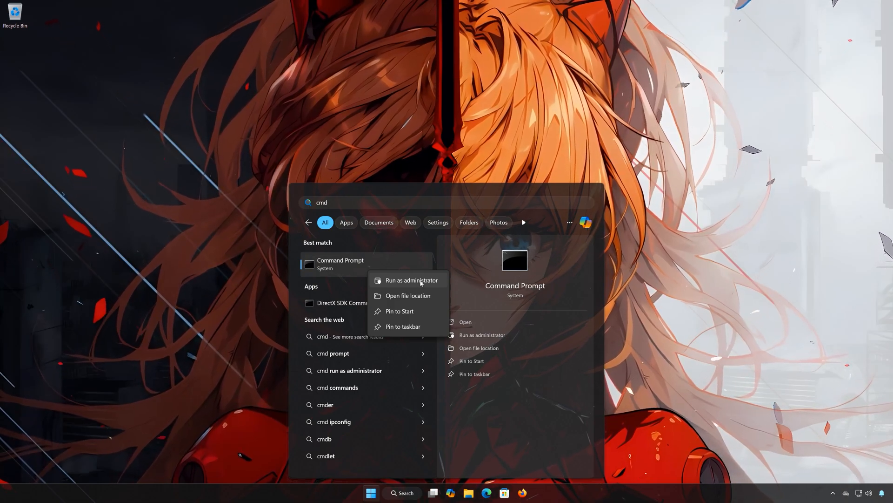
click(412, 279)
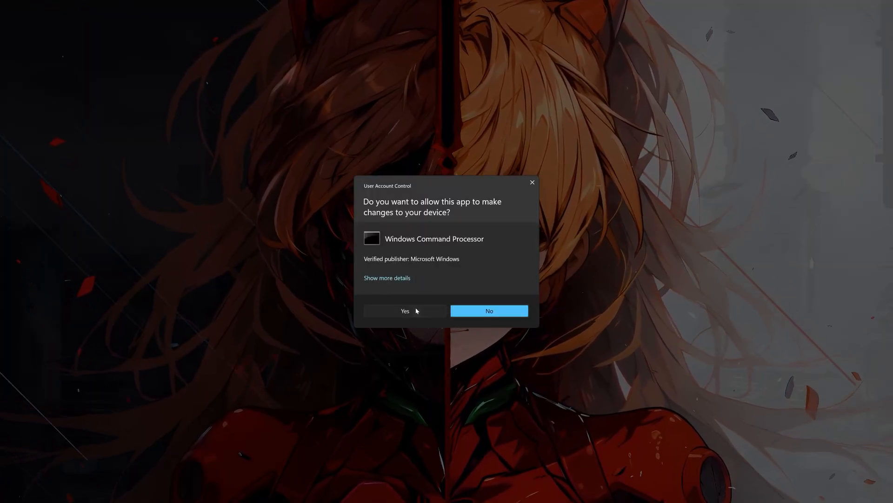
click(404, 310)
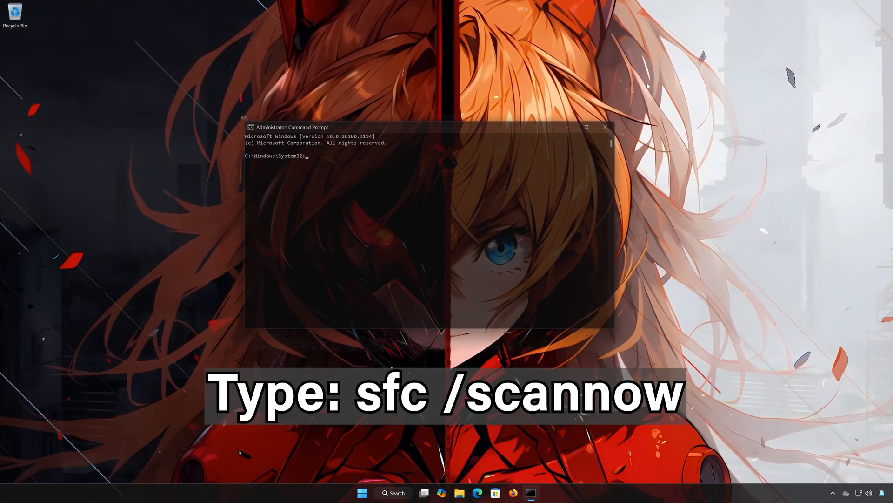
- Run sfc /scannow to repair corrupt system files, then exit Command Prompt
text(sfc)
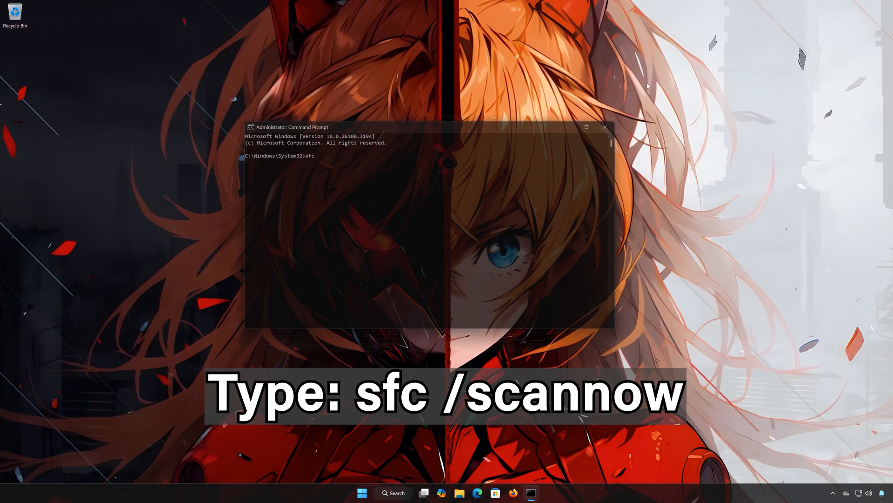
text(/scann)
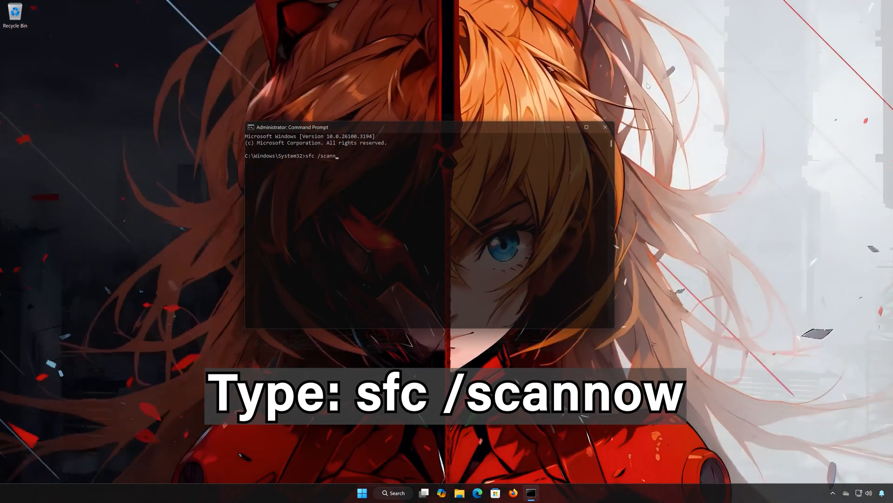
text(ow)
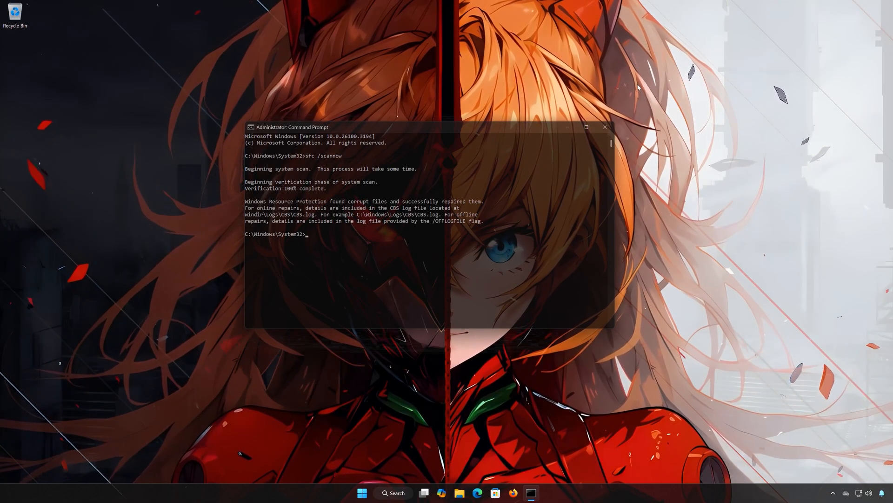
text(exit)
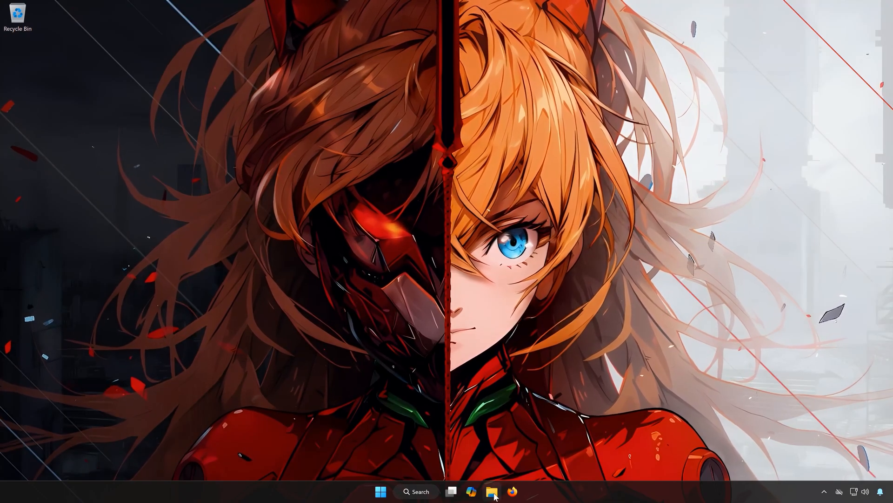
- Browse File Explorer to C:\Windows\SoftwareDistribution
click(491, 491)
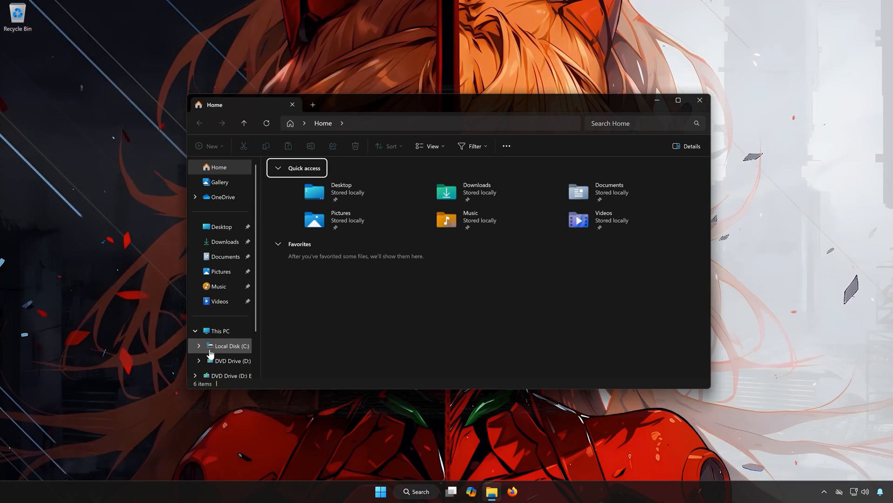
click(231, 345)
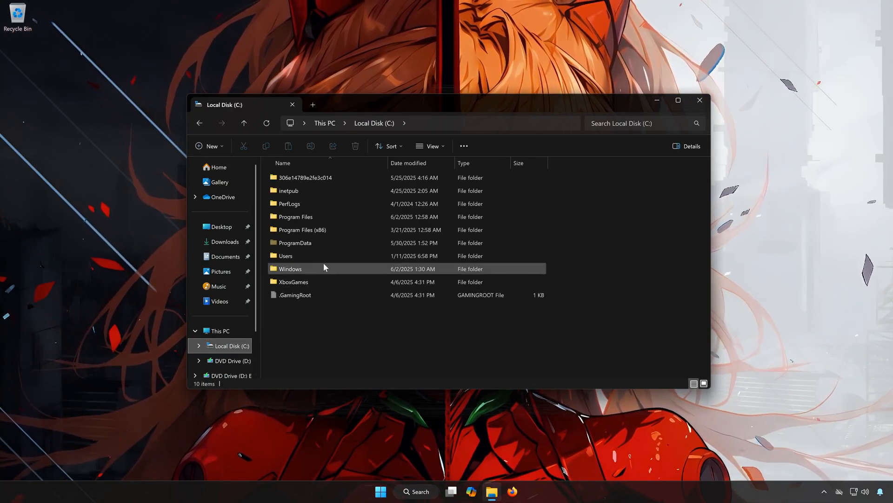
mouse_move(307, 271)
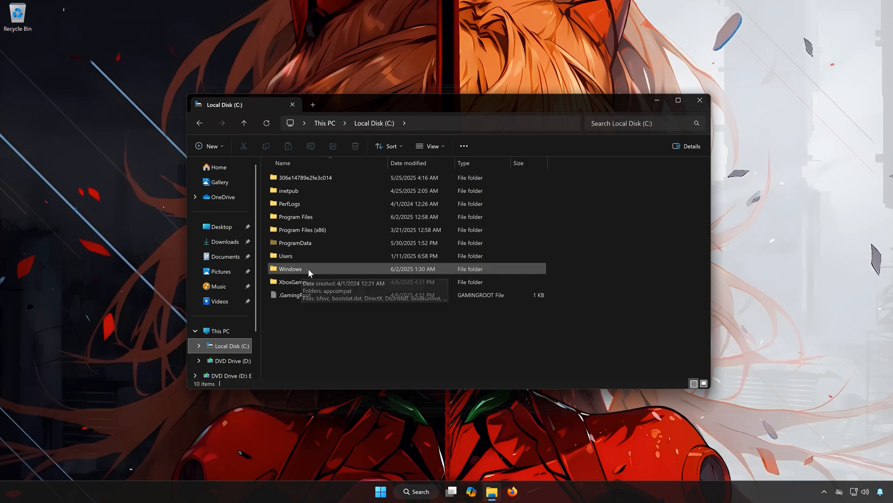
double_click(290, 268)
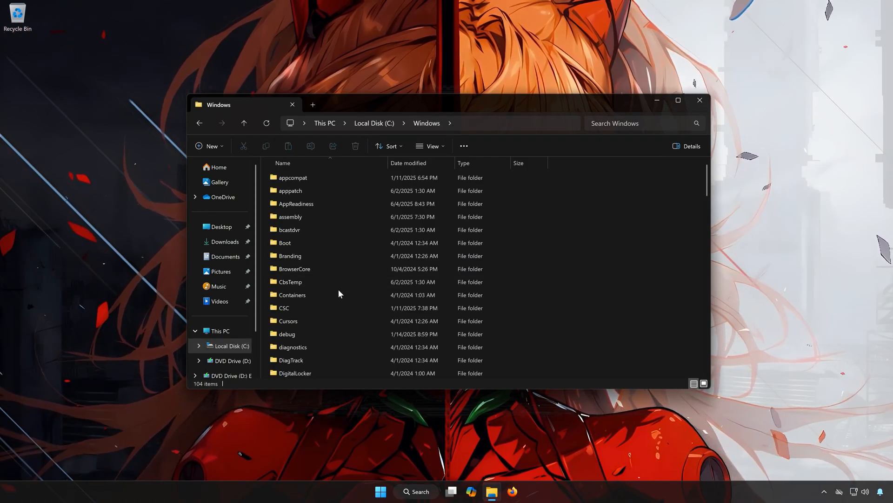
scroll(down, 3)
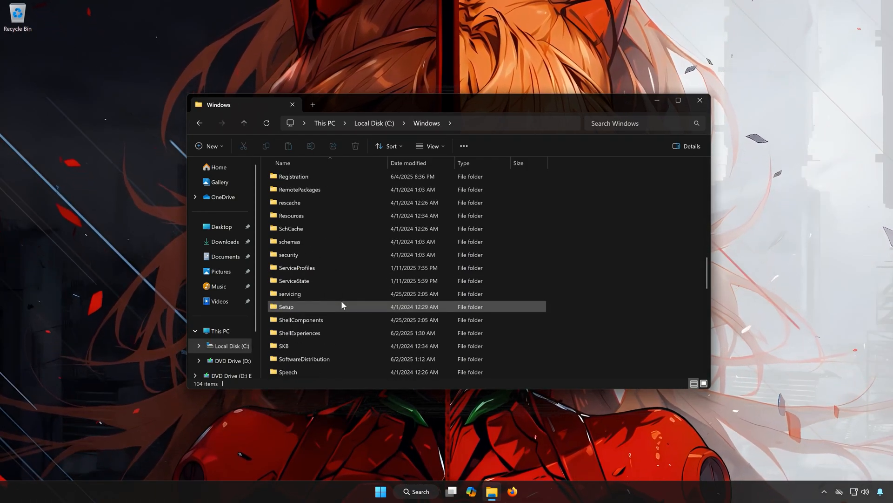
scroll(down, 3)
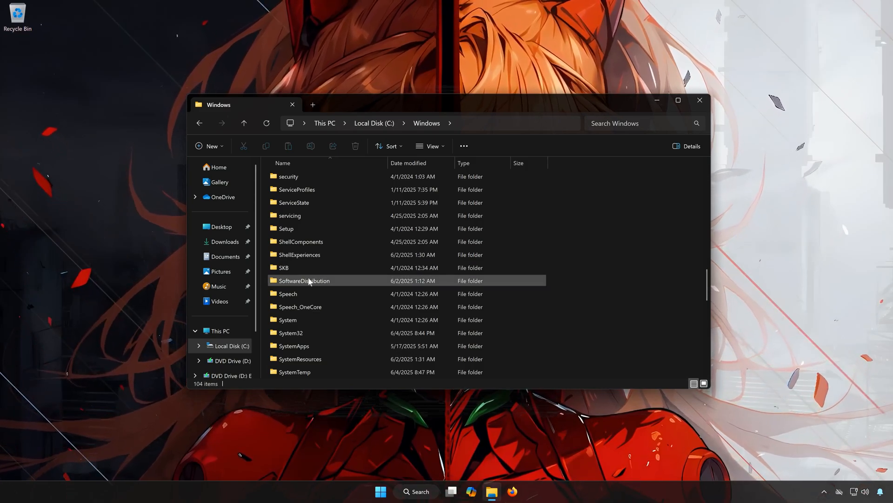
double_click(304, 281)
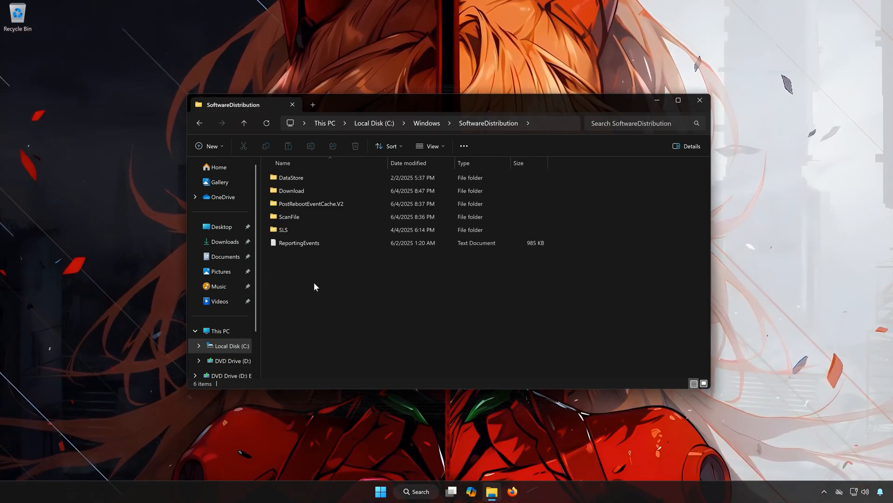
- Delete the Download folder, granting administrator permission
click(291, 191)
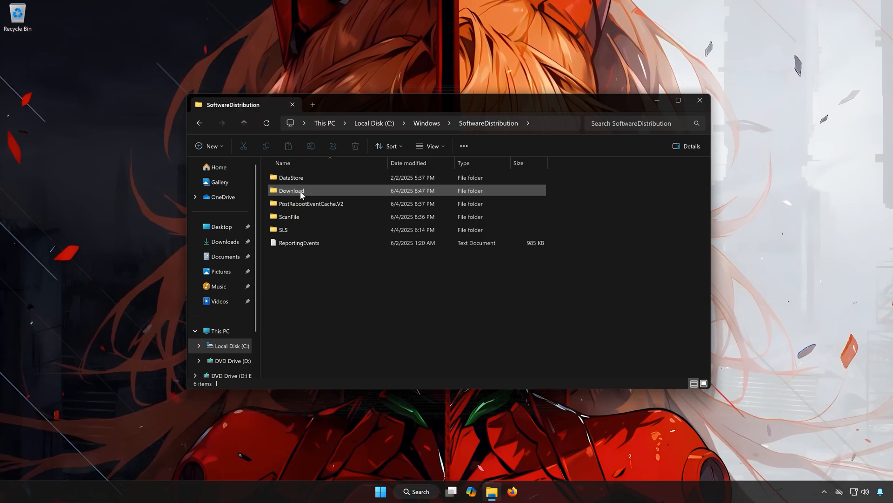
click(291, 191)
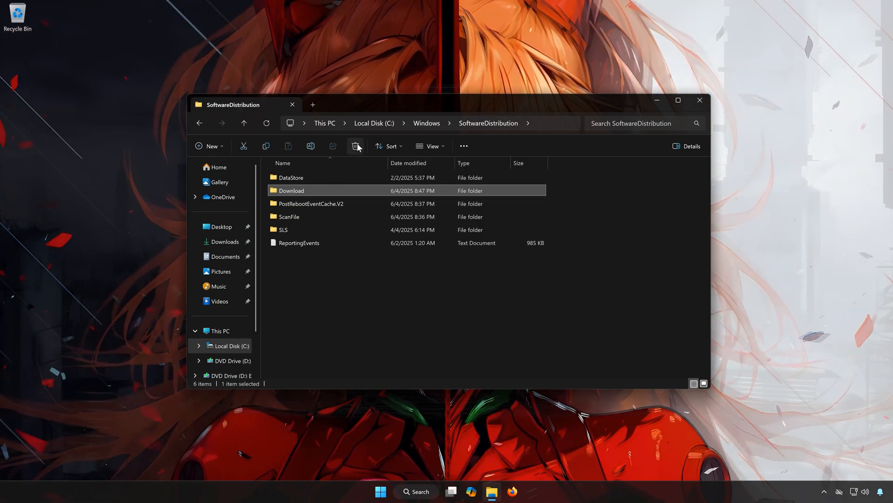
click(355, 146)
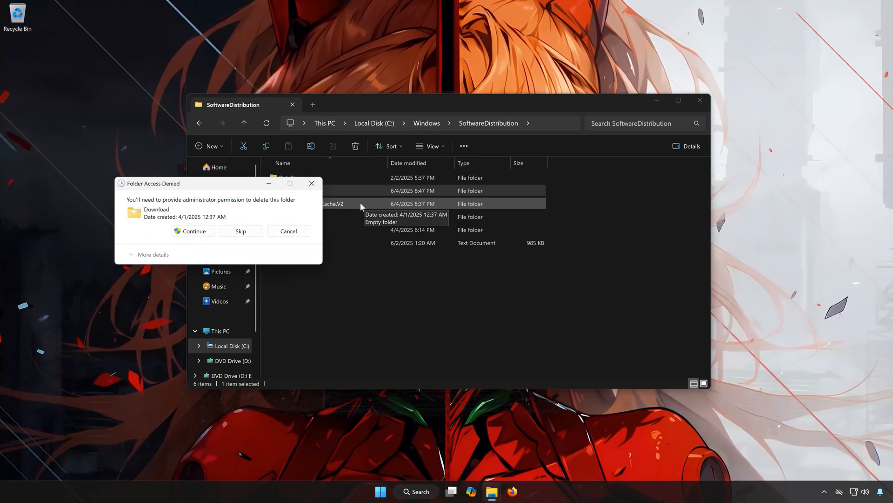
click(193, 230)
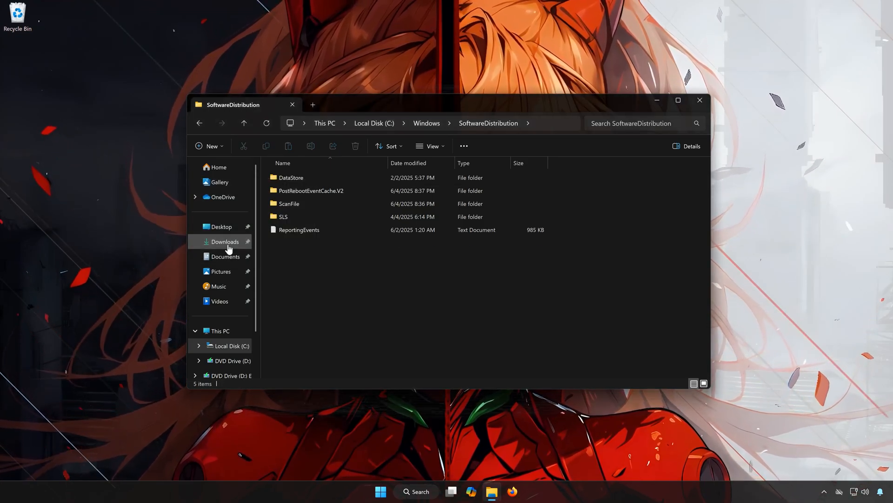
- Close File Explorer and check for updates on Settings' Windows Update page
click(700, 100)
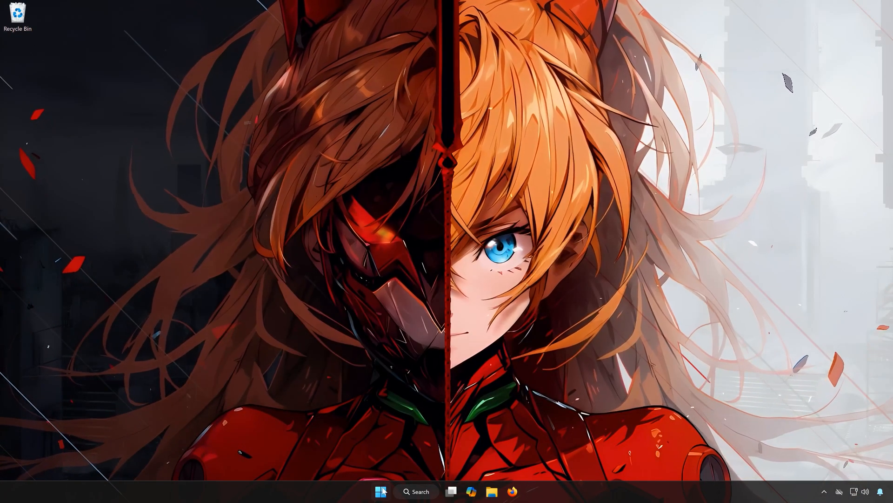
click(380, 491)
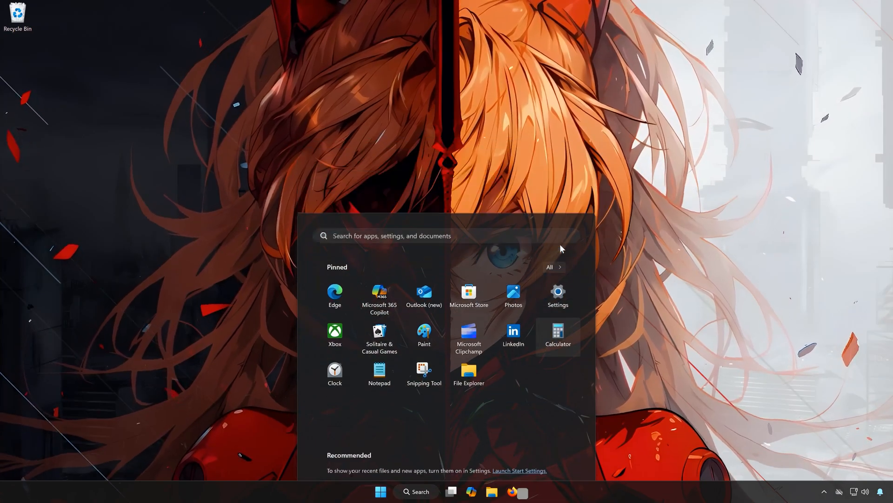
click(557, 294)
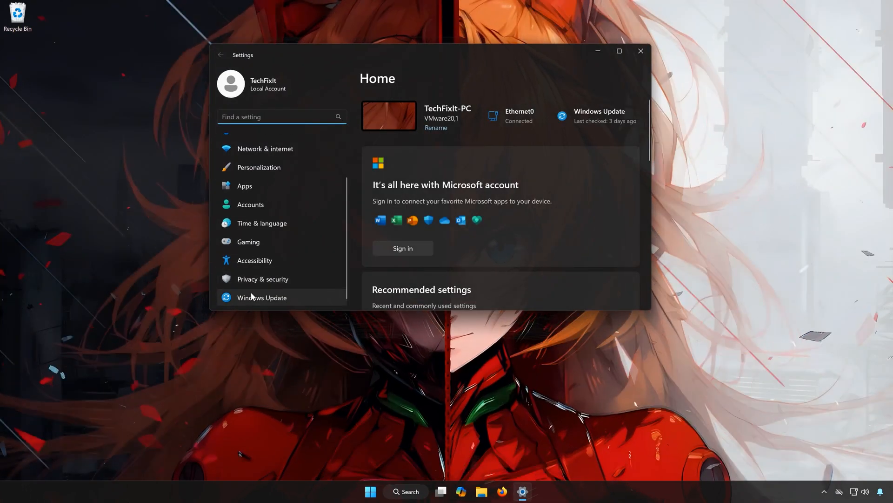
click(262, 297)
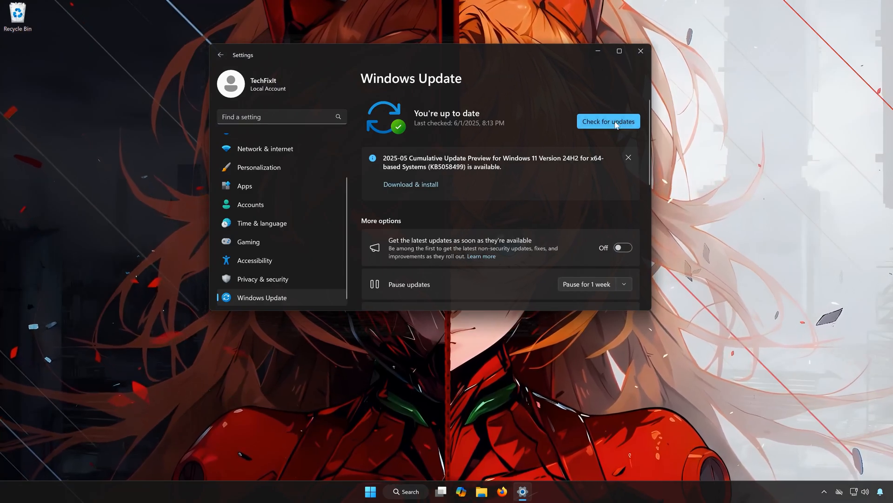
click(607, 121)
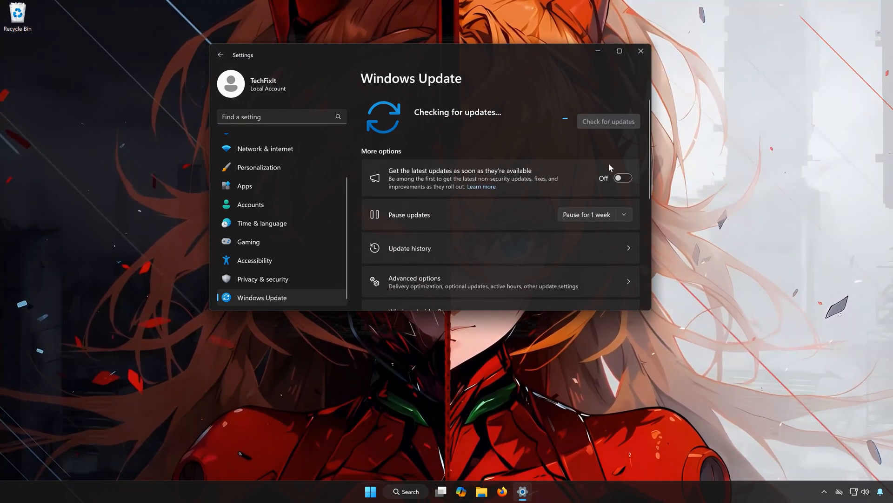
click(380, 491)
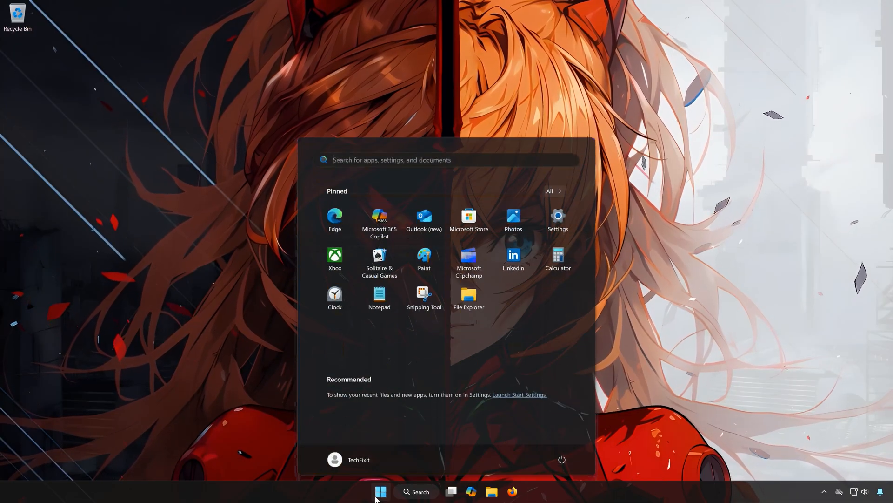
- Search cmd and run Command Prompt as administrator, approving UAC
text(cmd)
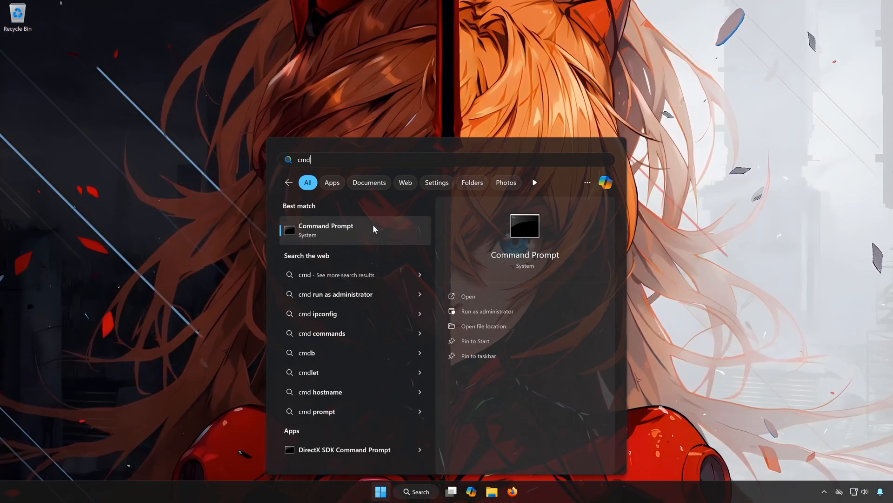
right_click(325, 230)
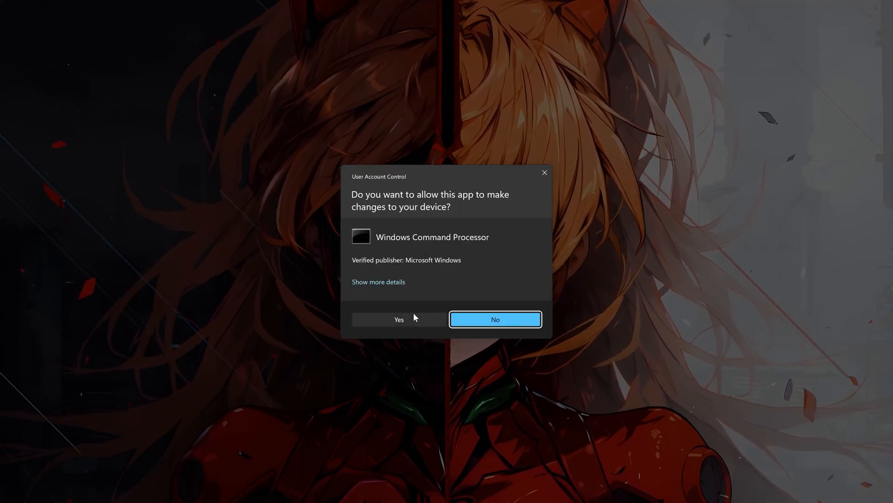
click(398, 320)
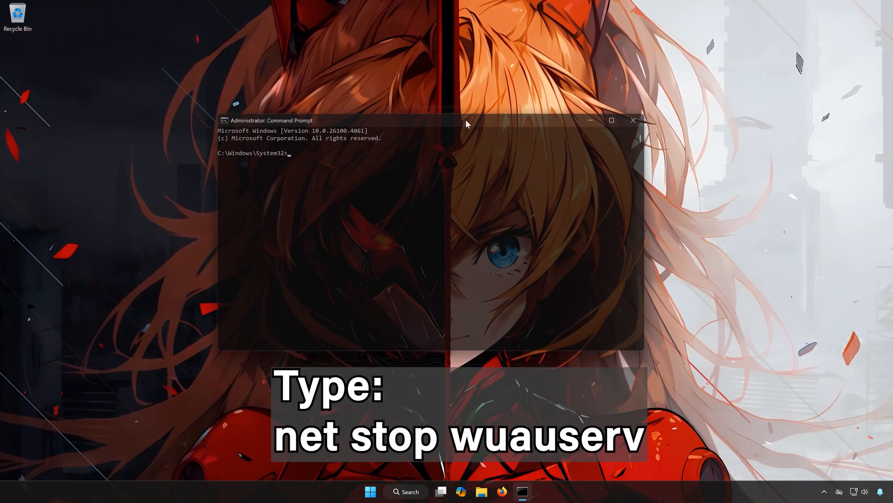
- Stop the Windows Update service with net stop wuauserv
text(net st)
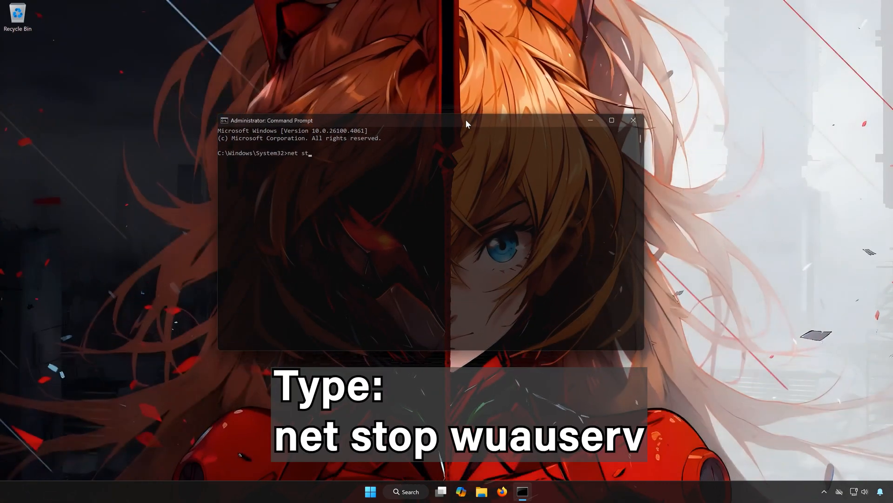
text(op wu)
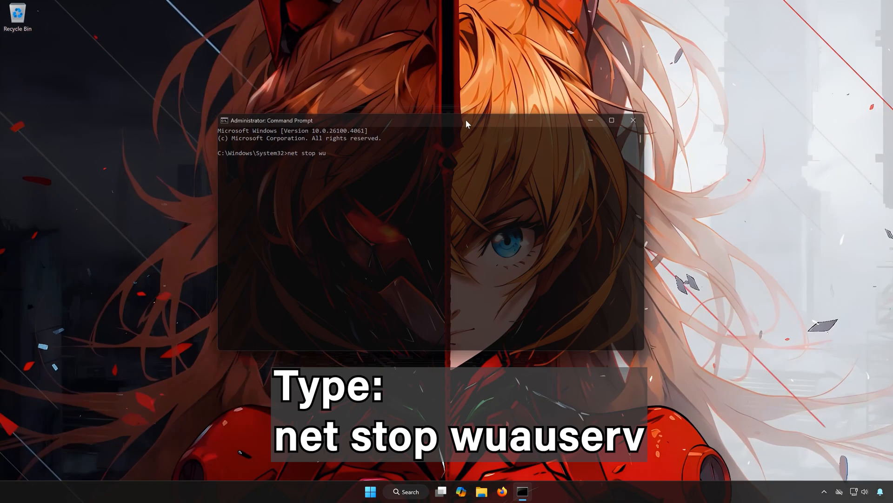
text(au)
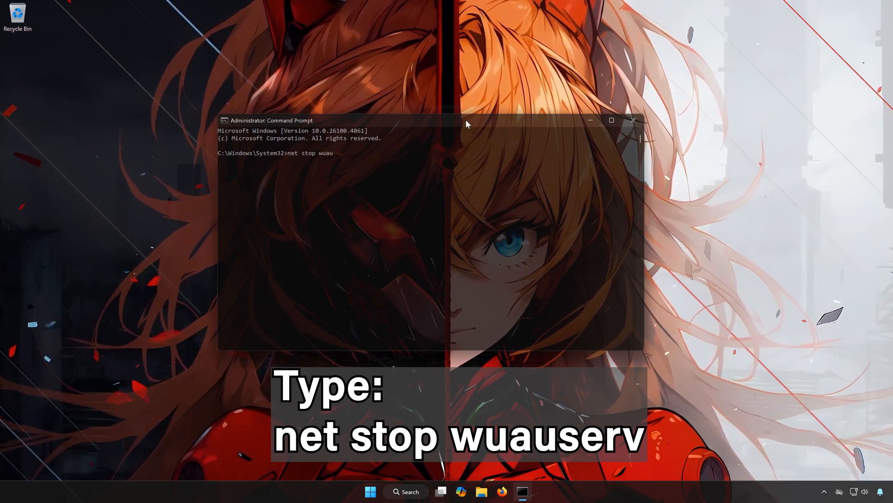
text(ser)
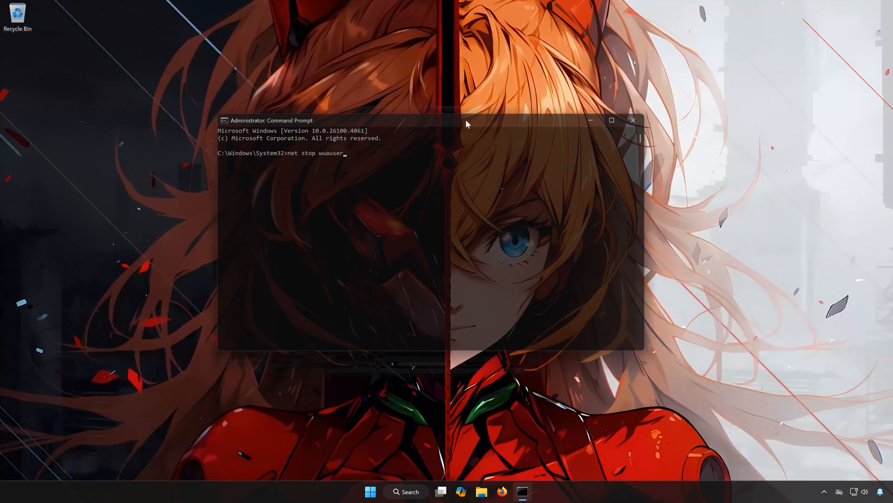
key(Return)
text(net)
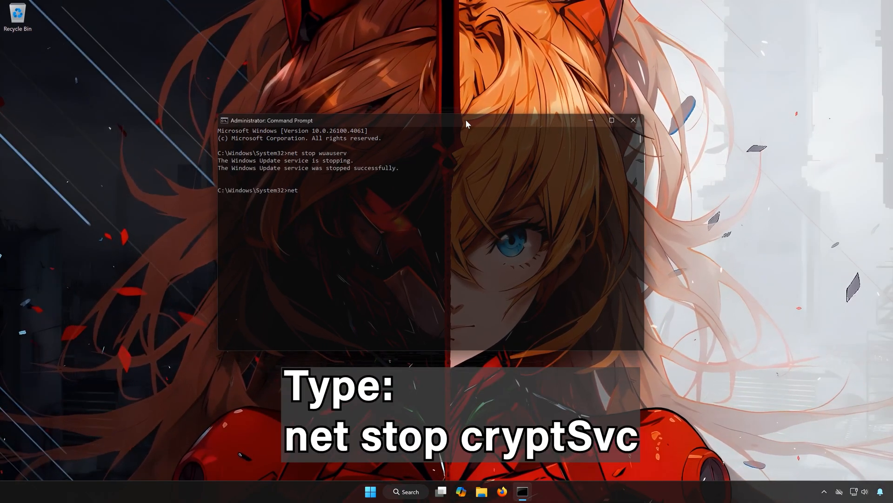
- Stop BITS and try stopping Windows Installer with net stop bits and msiserver
text(stop)
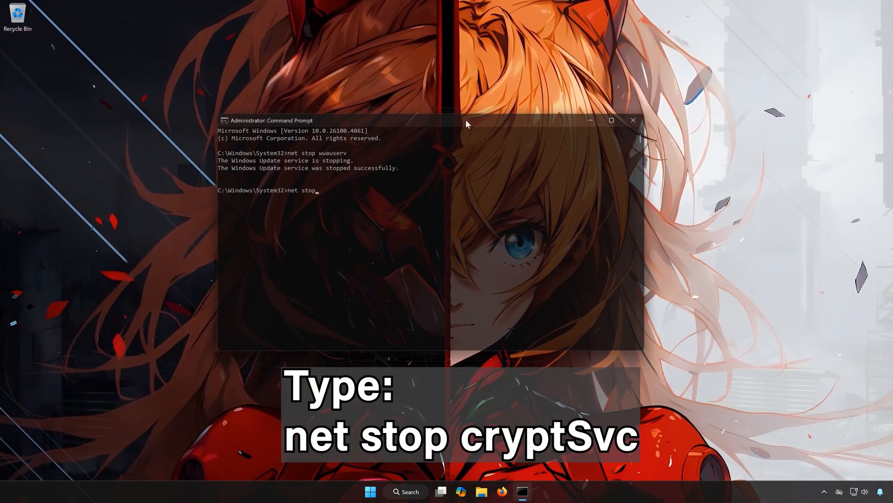
text(bit)
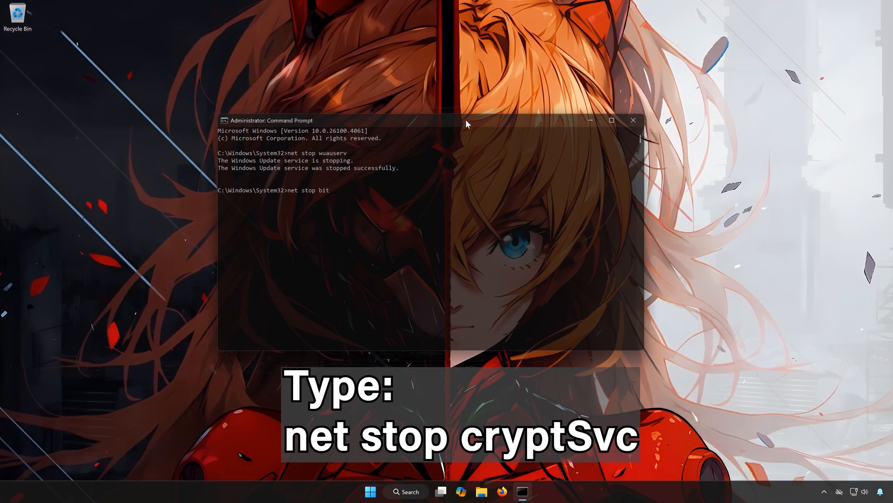
text(s)
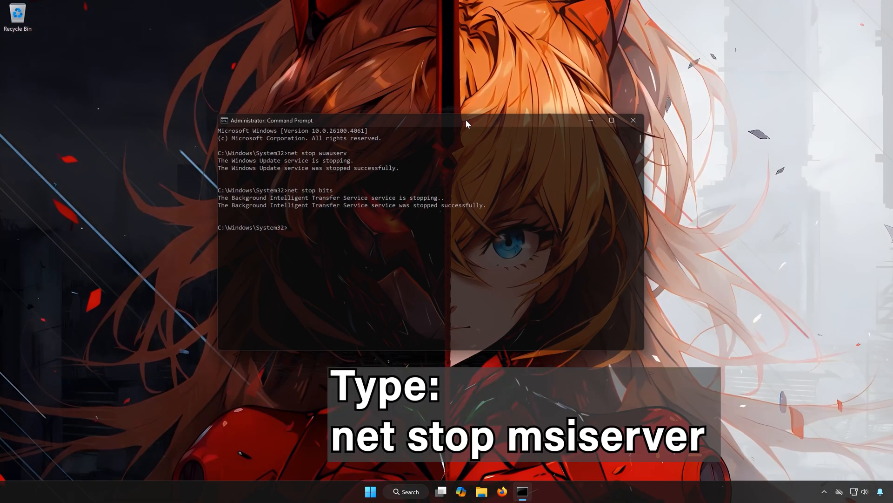
text(net stop msi)
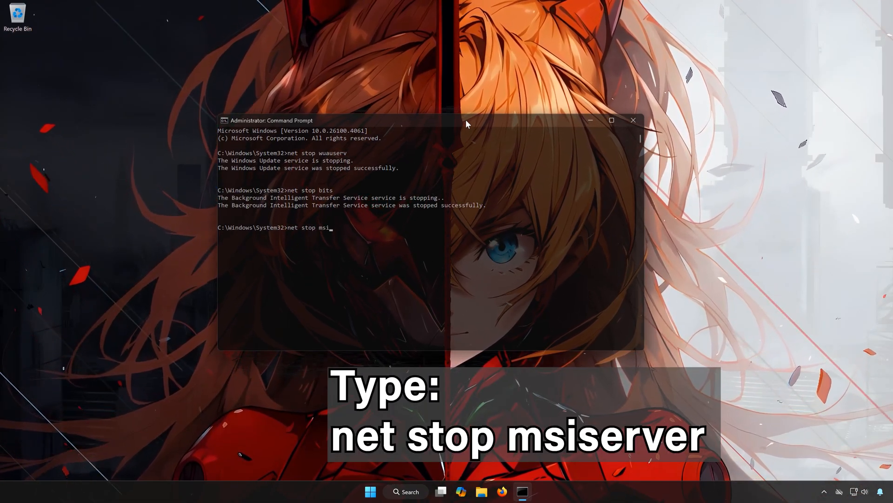
text(server)
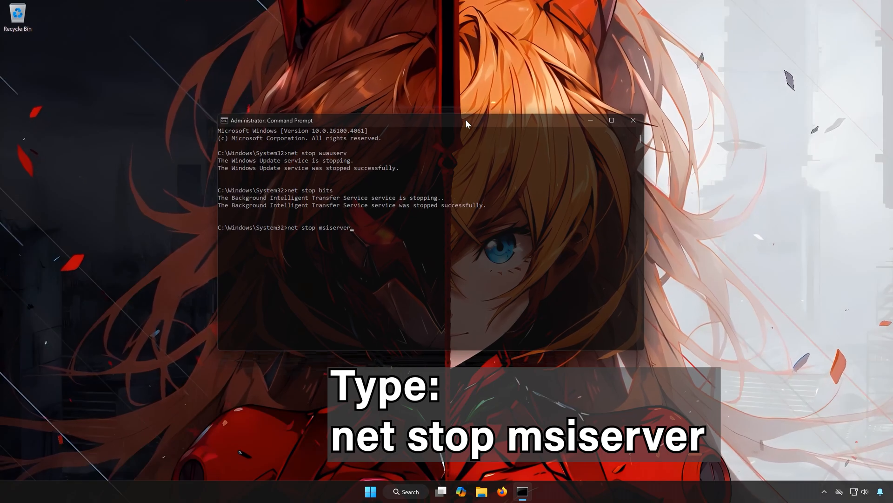
key(Return)
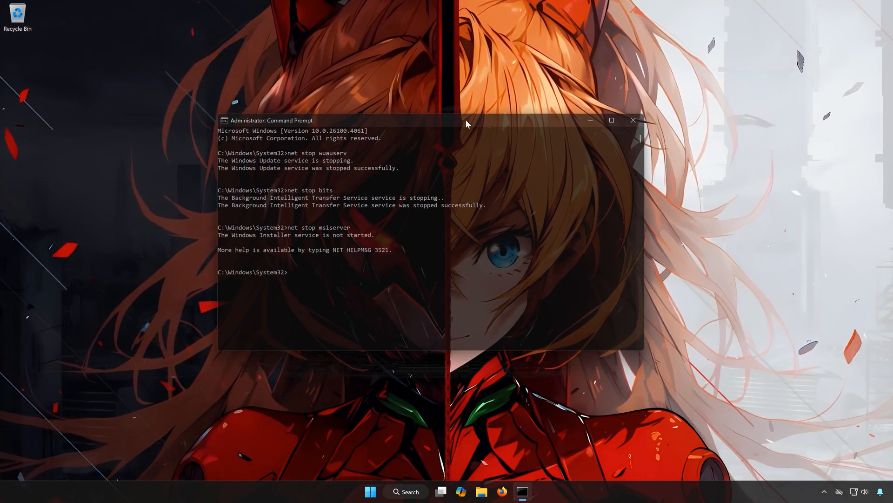
- Rename SoftwareDistribution to SoftwareDistribution.old, then attempt renaming catroot2, which is denied
text(ren C:\)
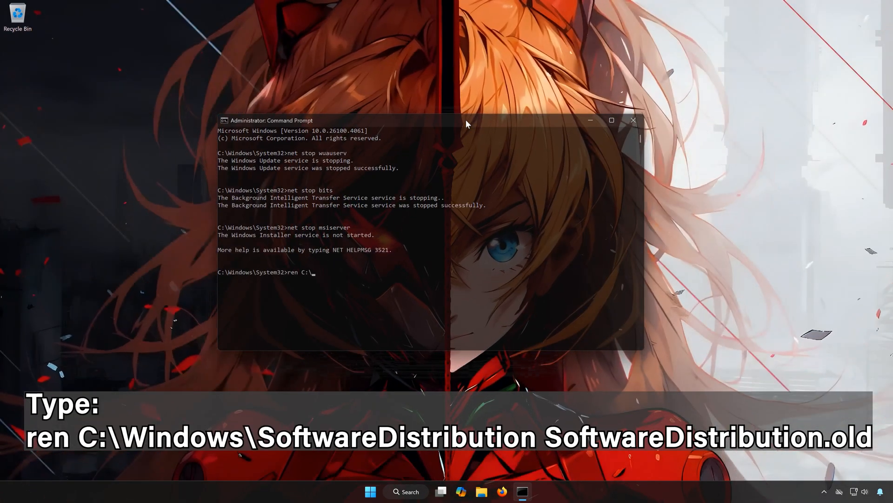
text(Windows\Software)
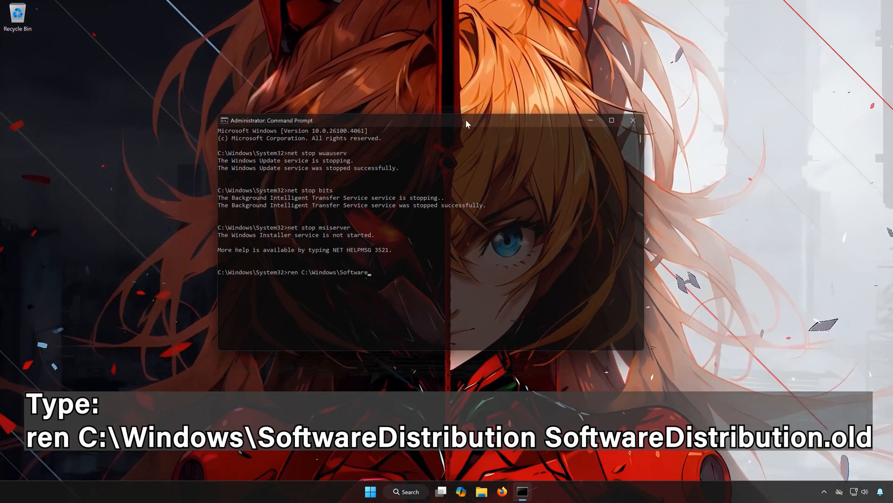
text(Distribution Software)
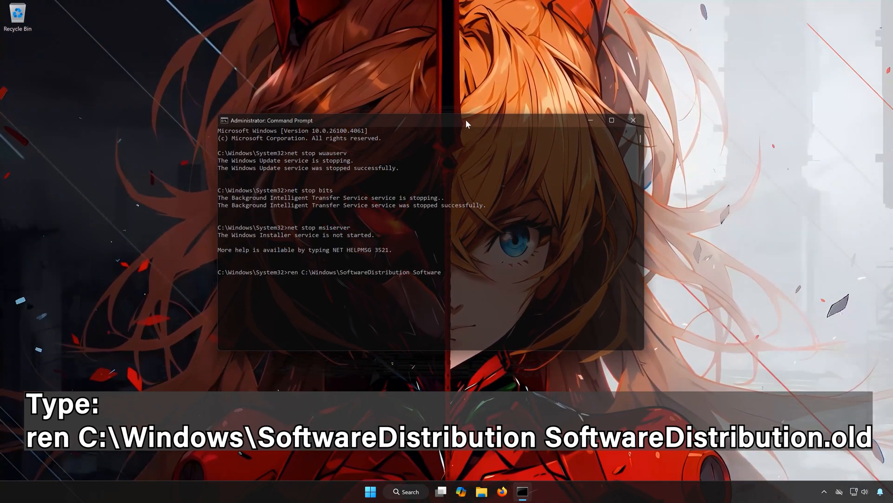
text(.old)
text(ren C:)
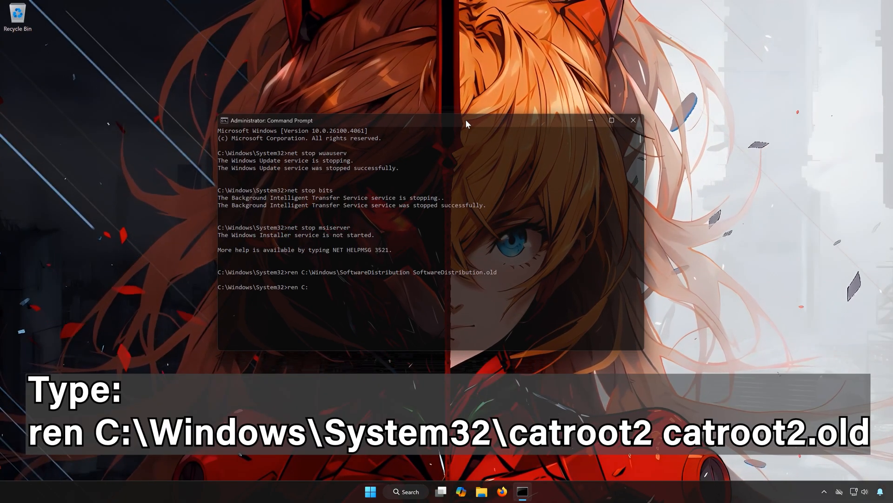
text(\Windows\System32\)
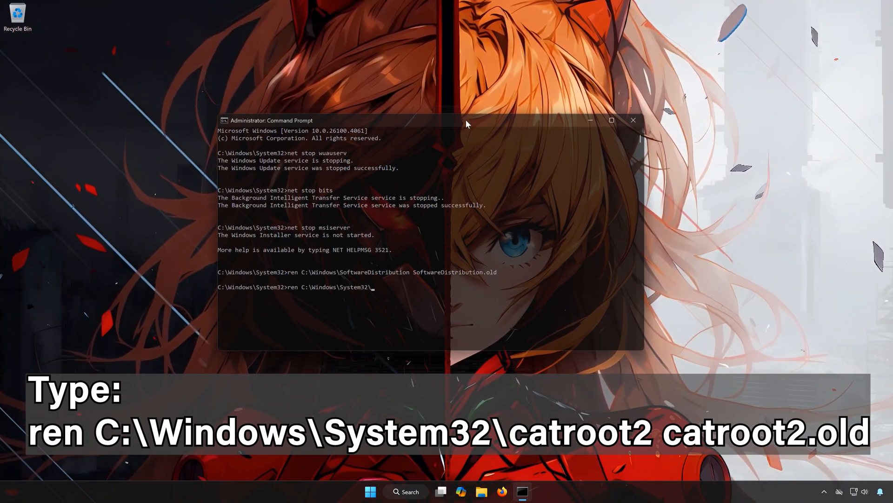
text(catroot2 catroot.old)
text(net)
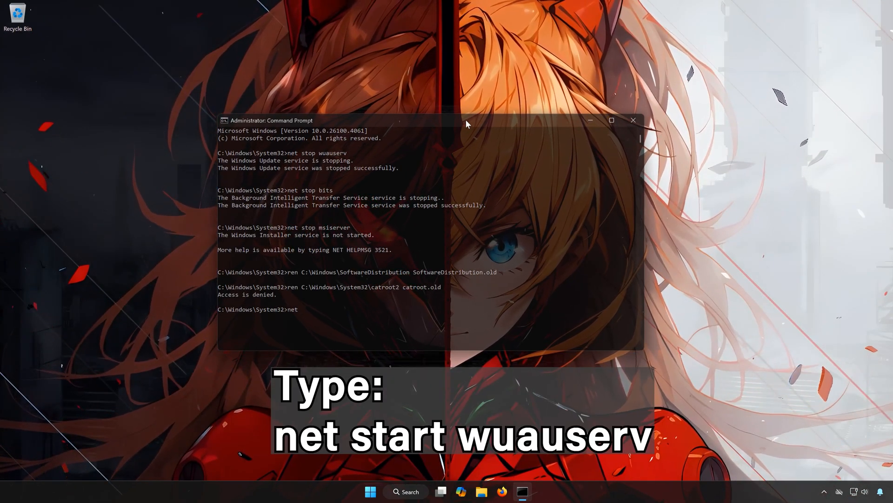
- Run net start for wuauserv and cryptSvc; cryptSvc is already running
text(start)
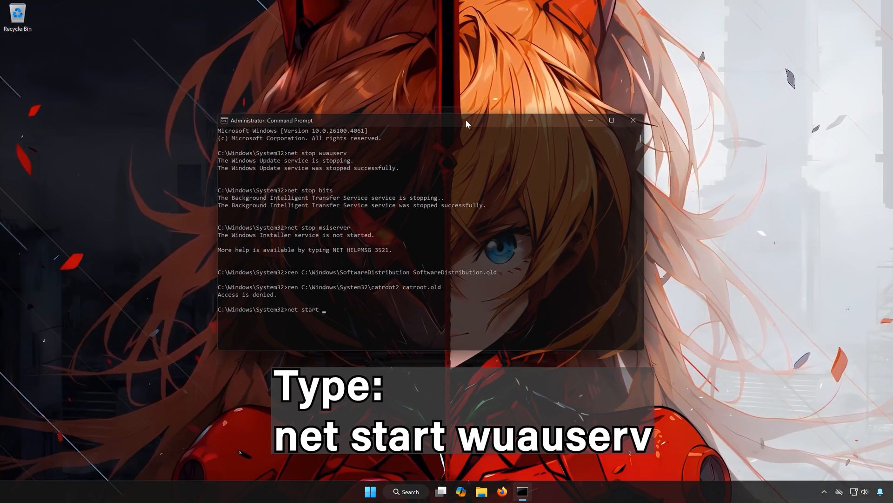
text(wuauserv)
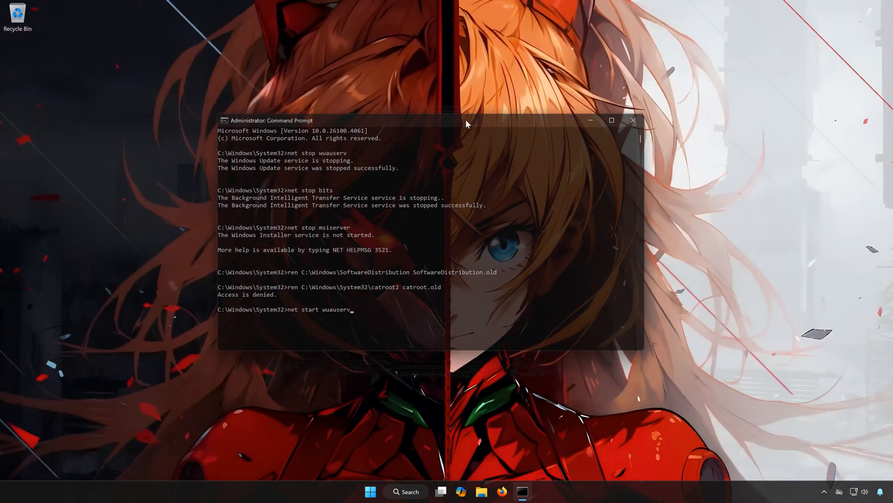
key(Return)
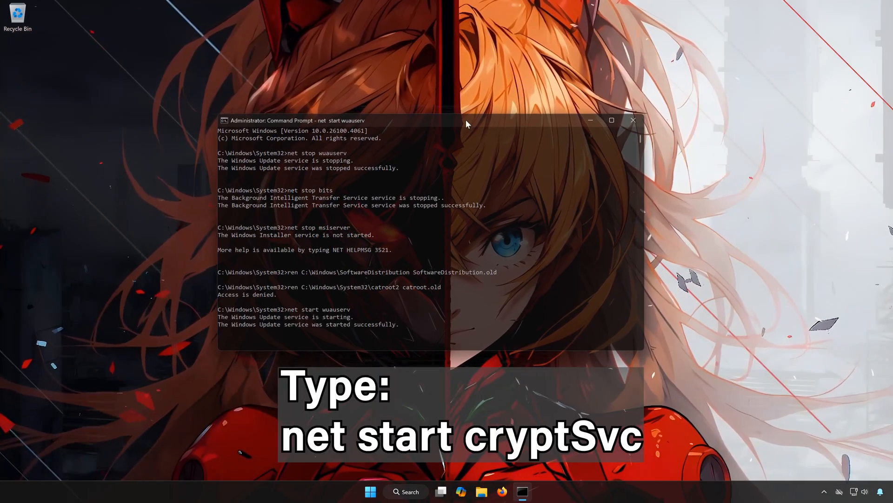
text(net start)
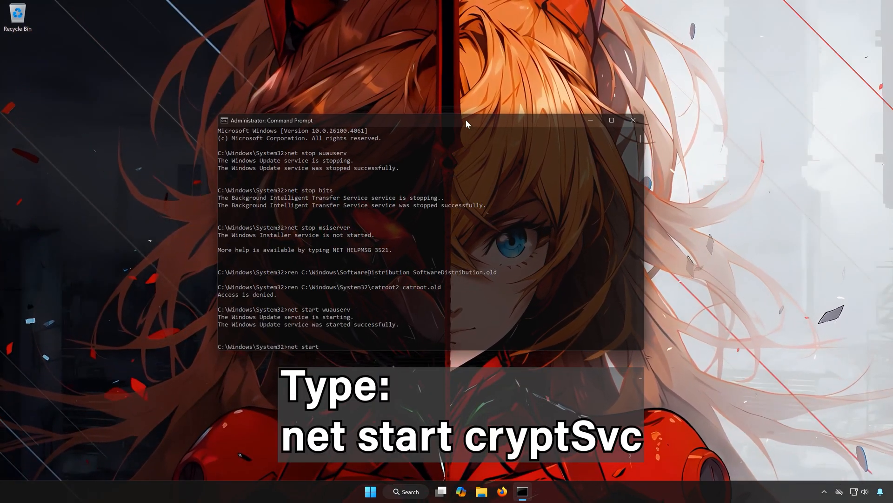
text(crypt)
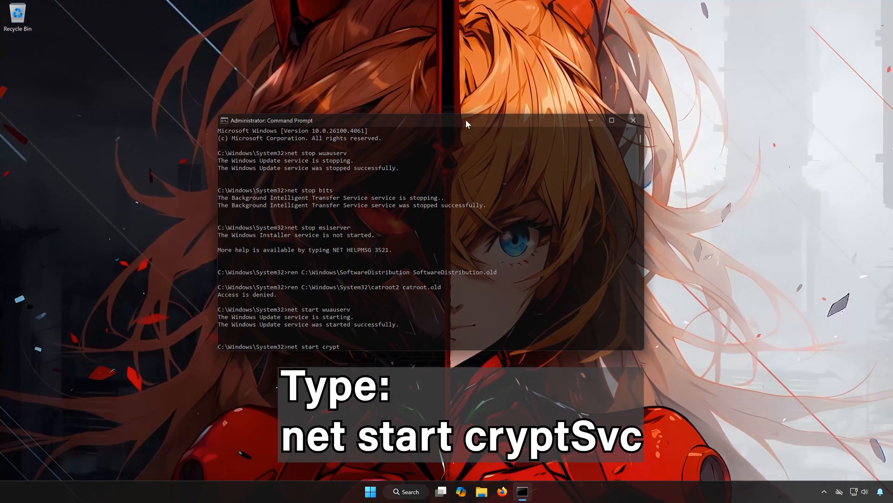
text(S)
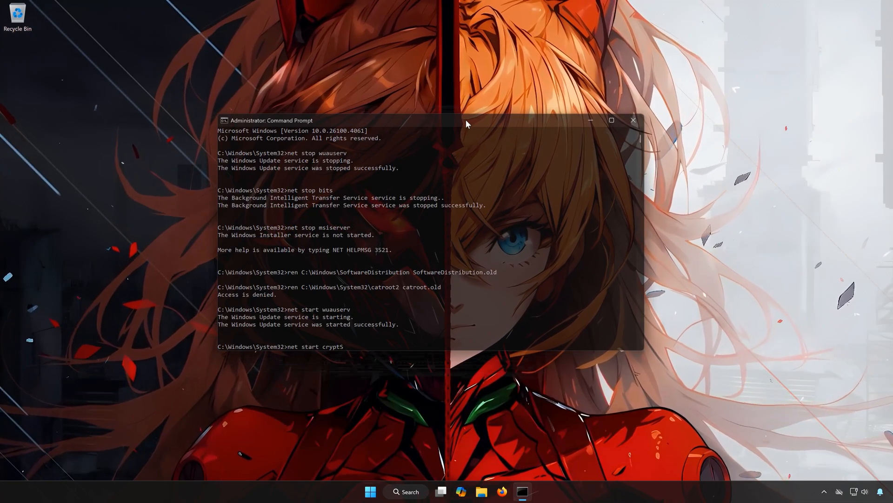
key(Return)
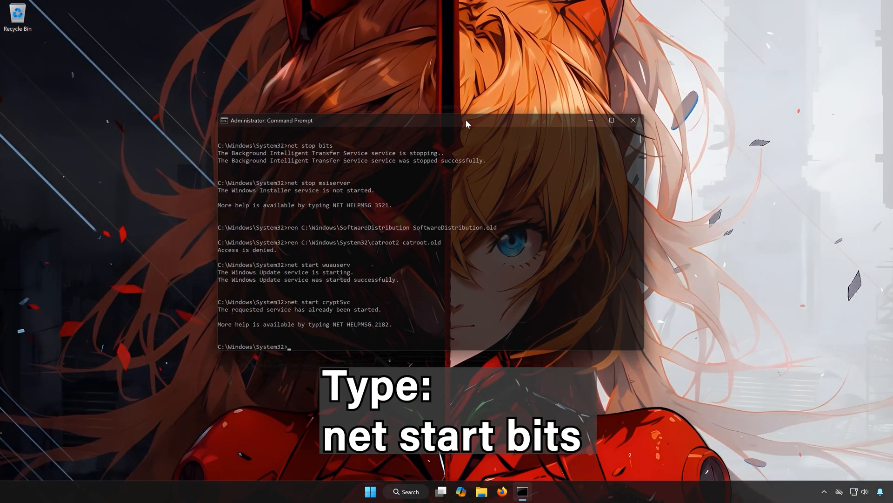
- Start the bits service and type the net start msiserver command
text(net start)
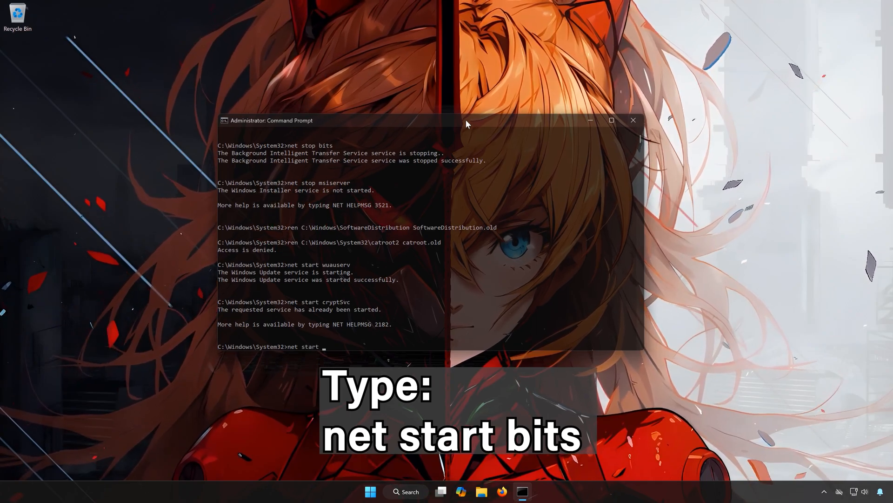
text(bits)
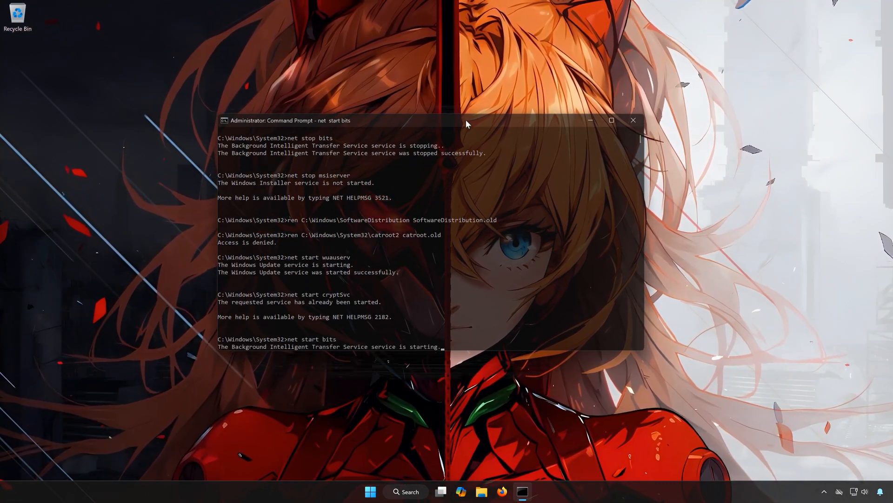
text(net st)
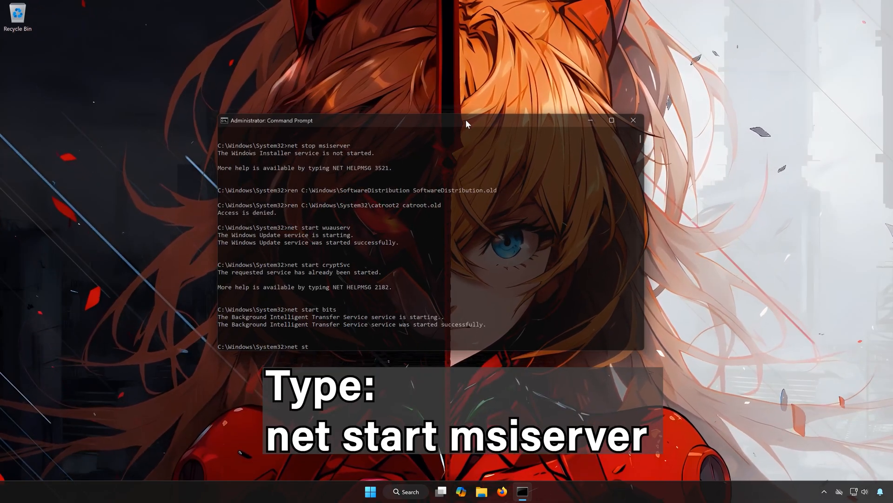
text(art ms)
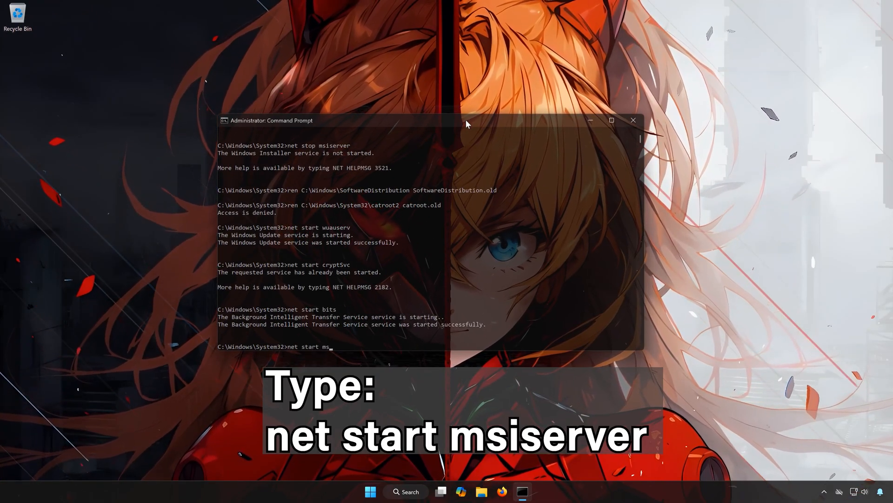
text(iser)
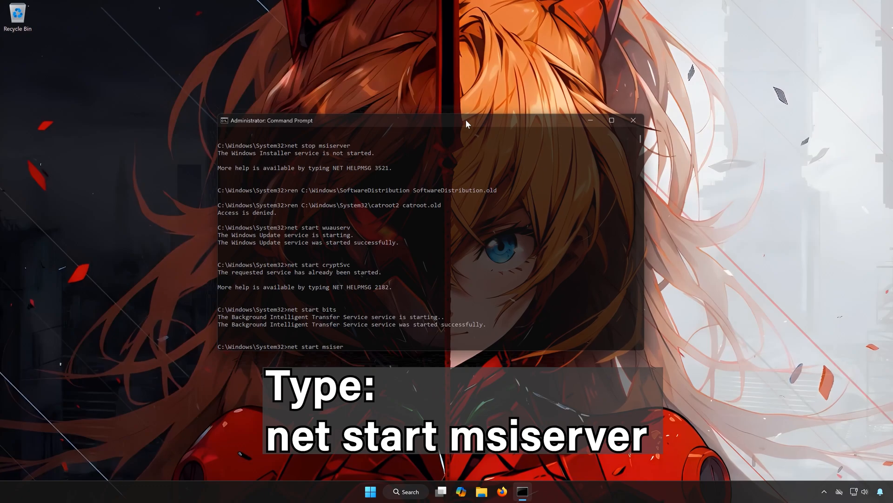